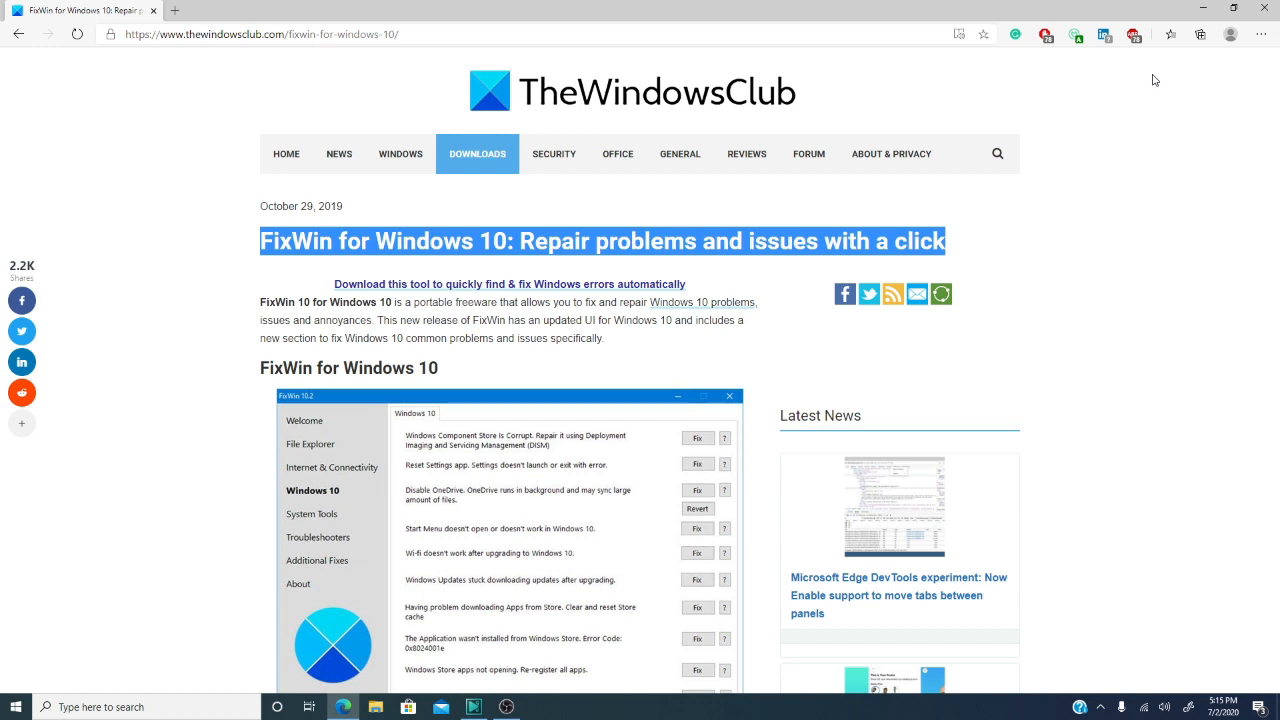
mouse_move(995, 186)
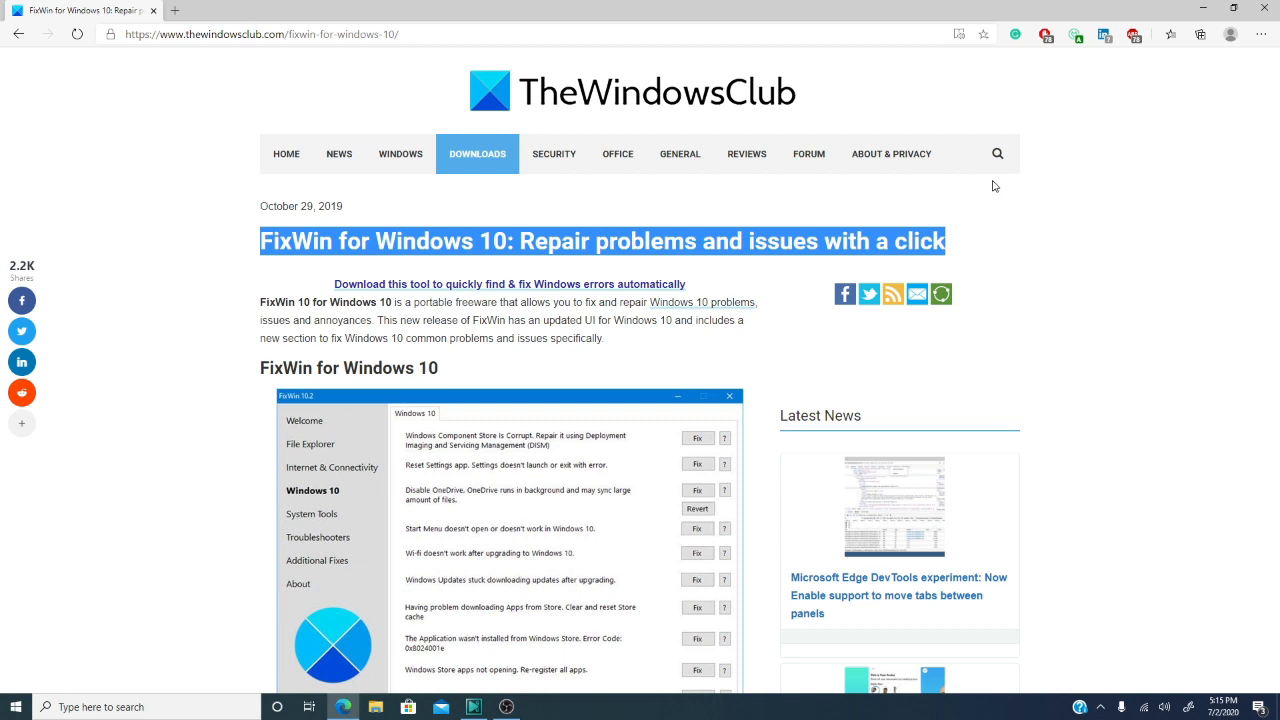
mouse_move(1123, 249)
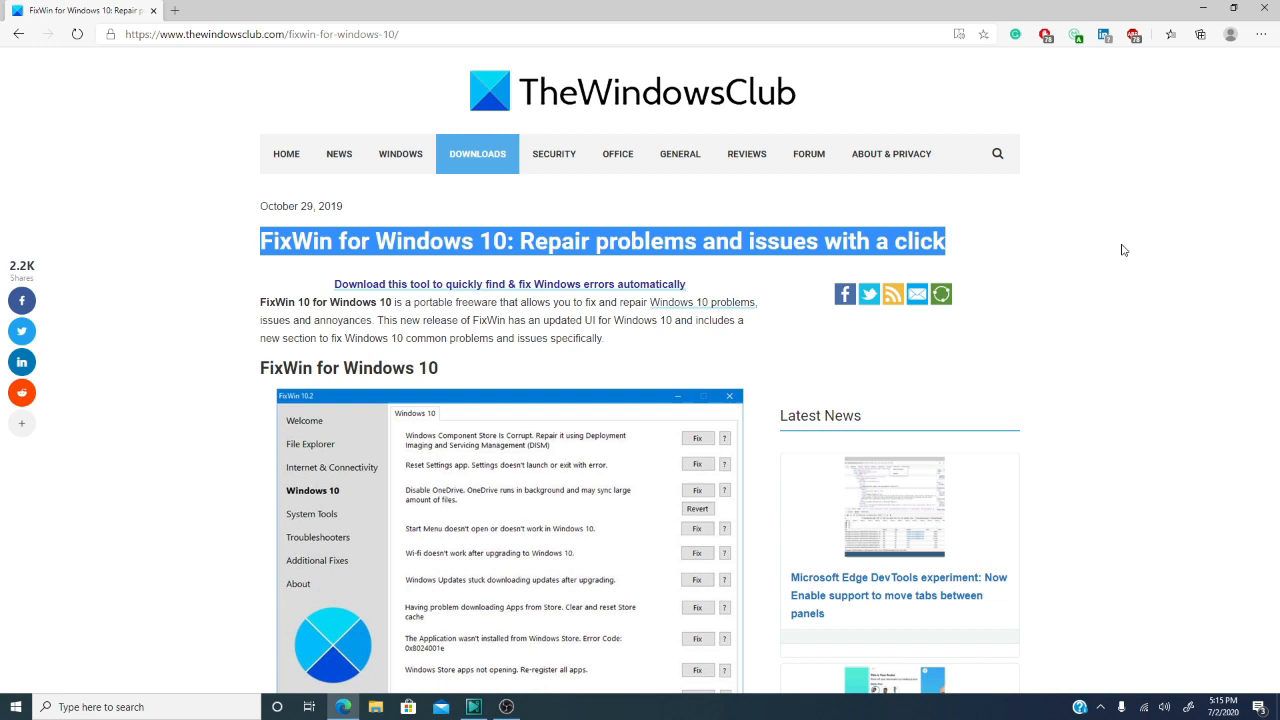
mouse_move(1271, 447)
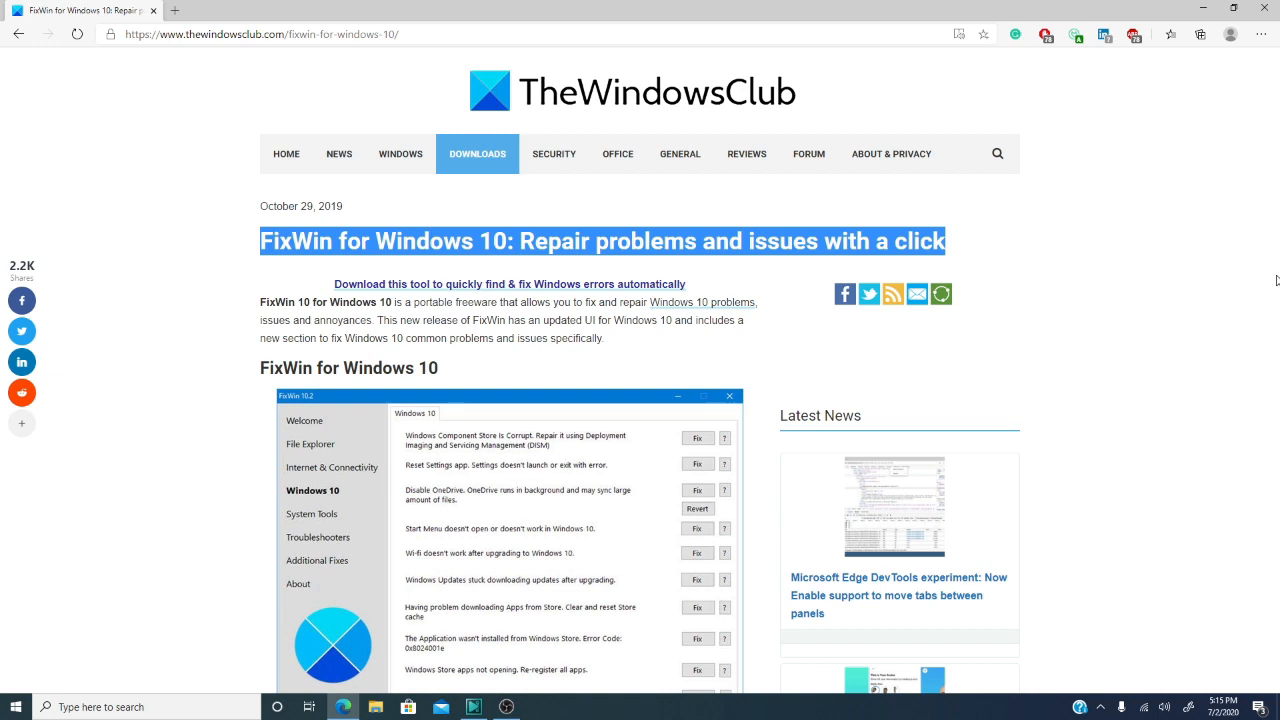
mouse_move(1149, 162)
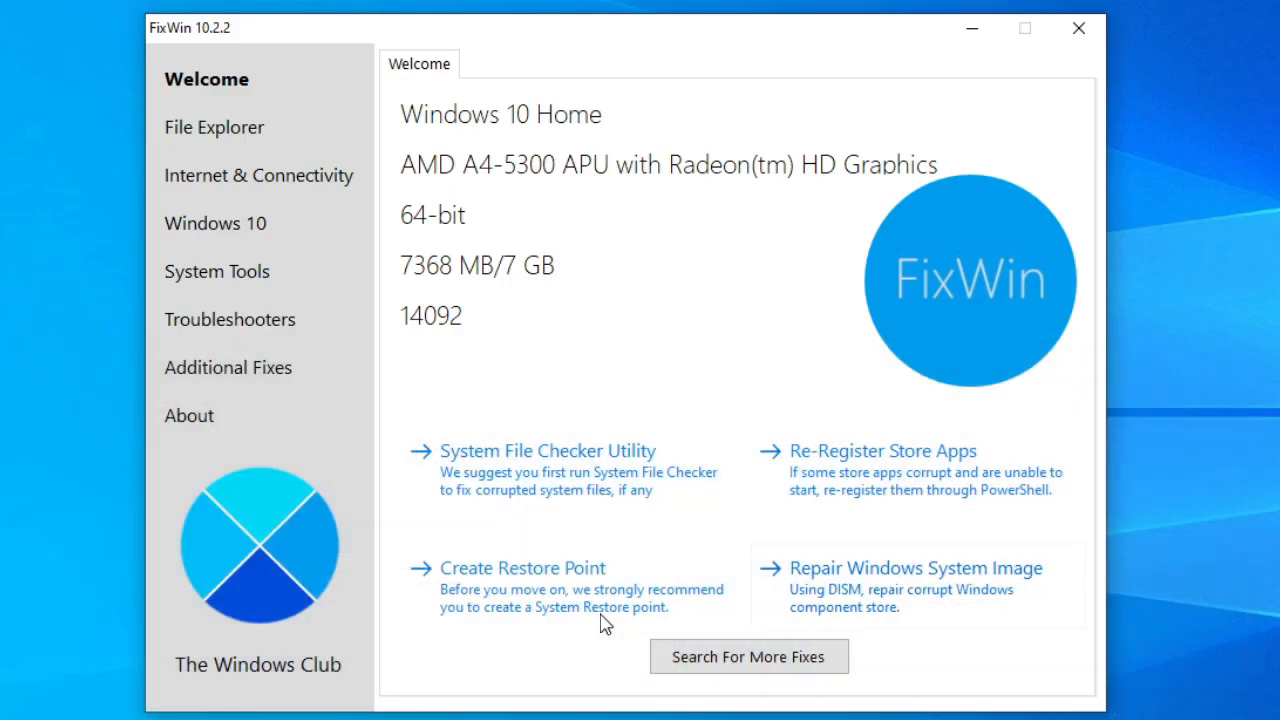
mouse_move(230, 218)
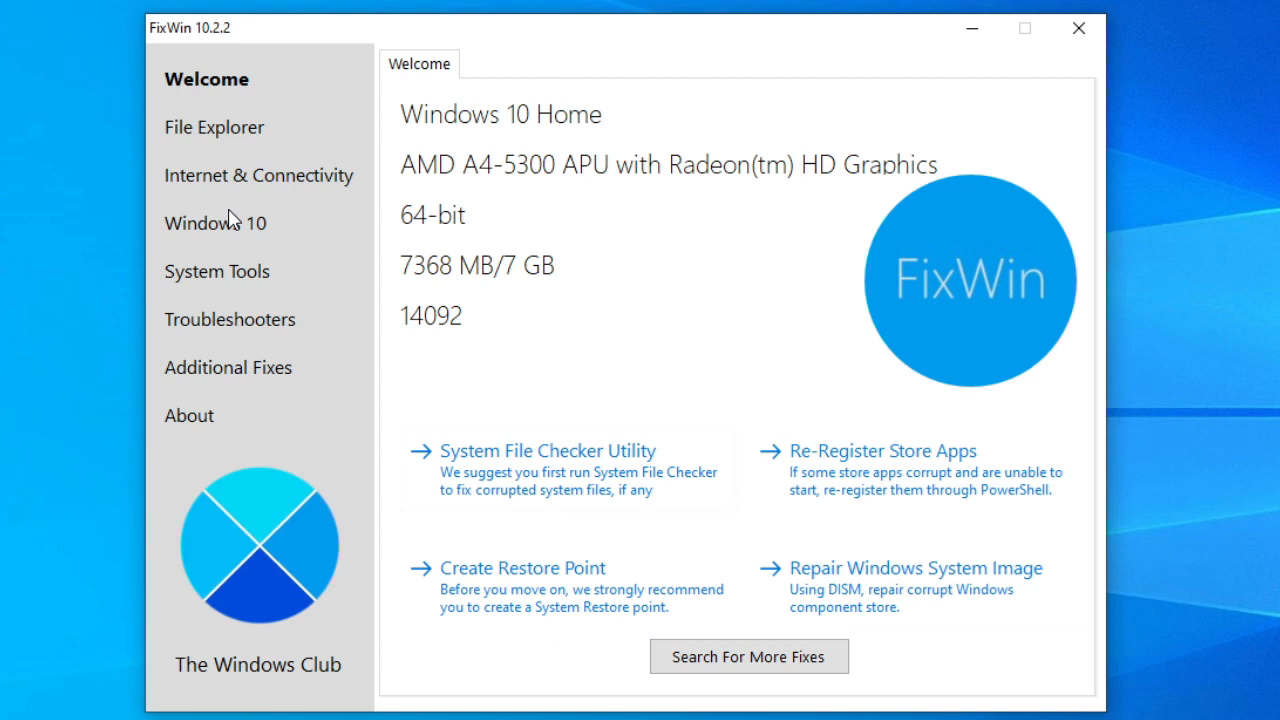
mouse_move(214, 127)
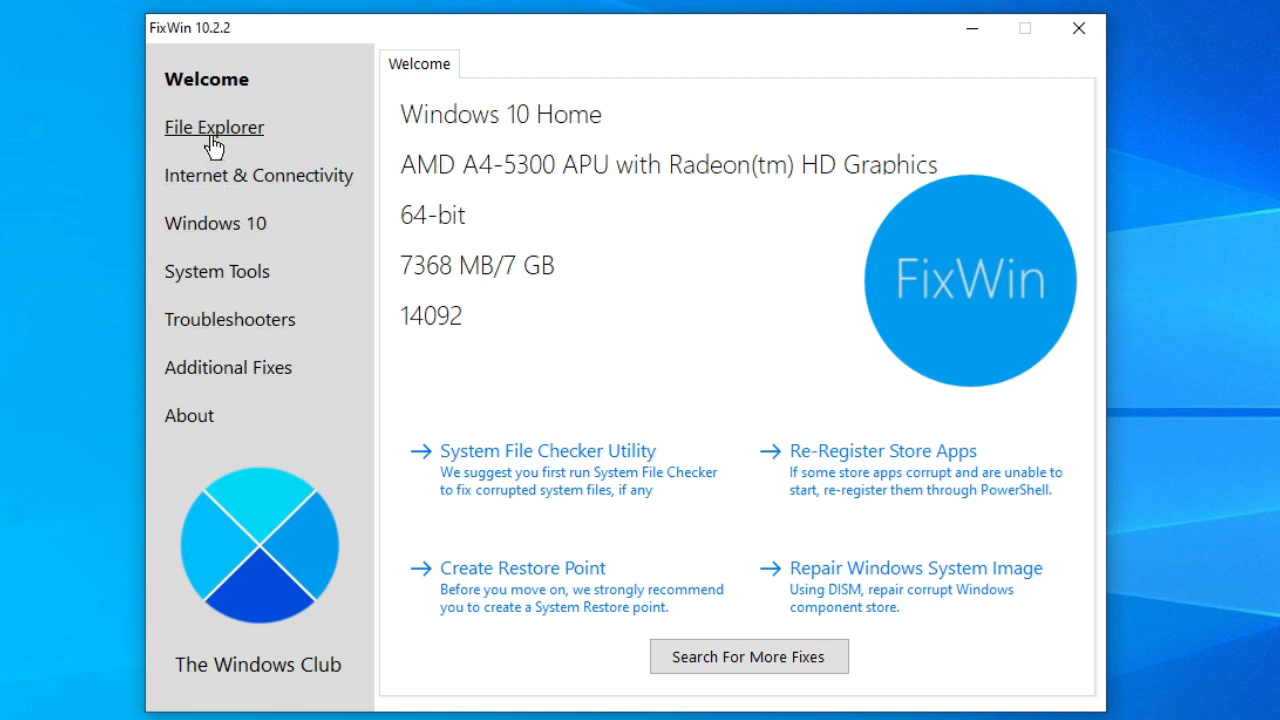
mouse_move(218, 165)
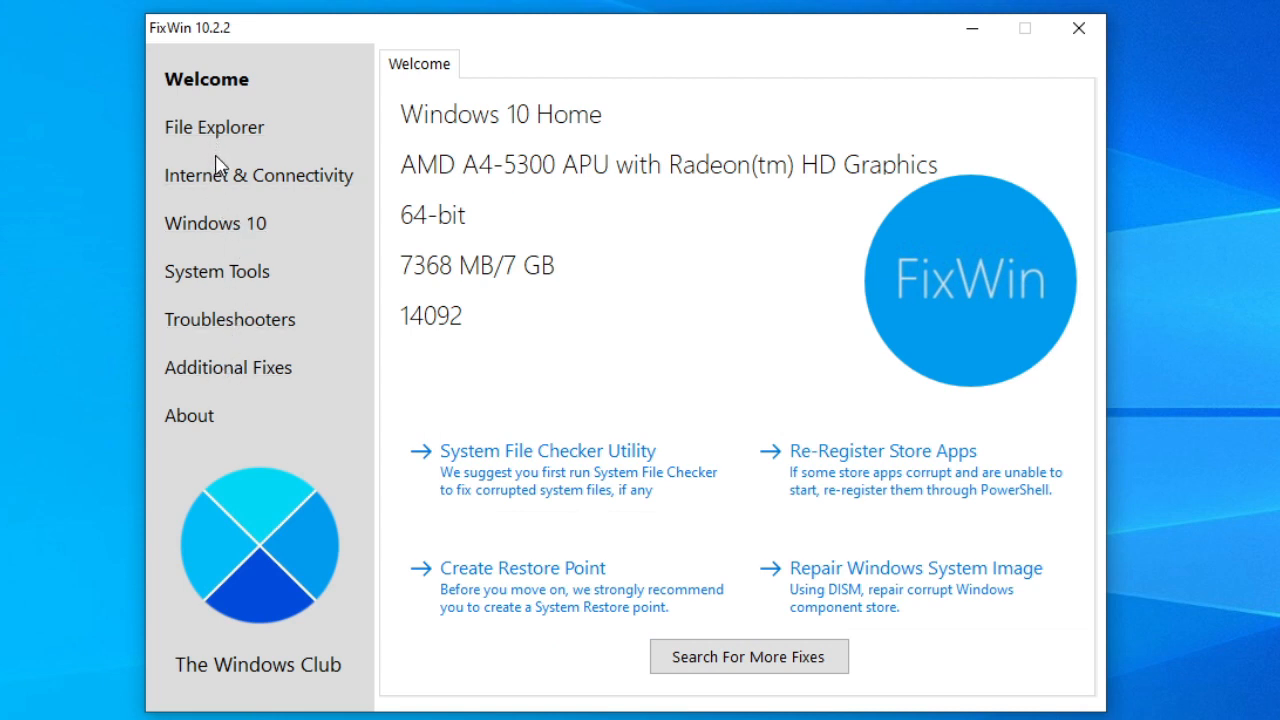
mouse_move(217, 185)
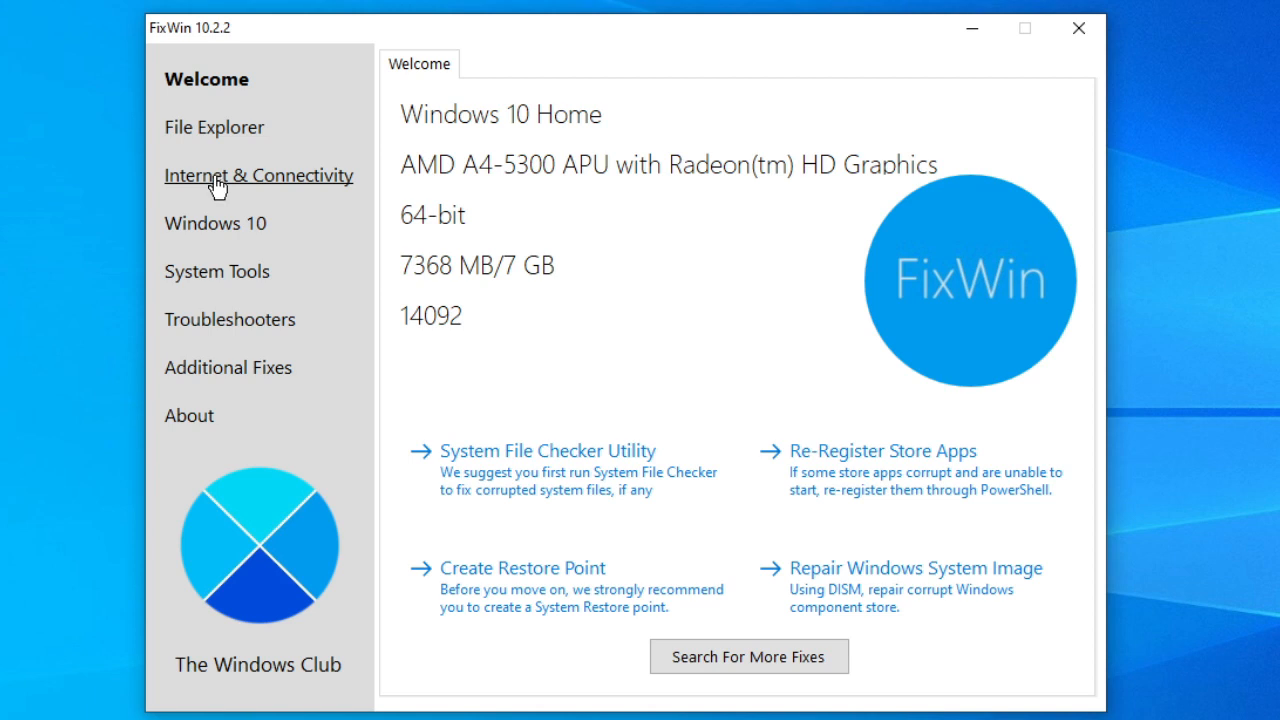
mouse_move(222, 218)
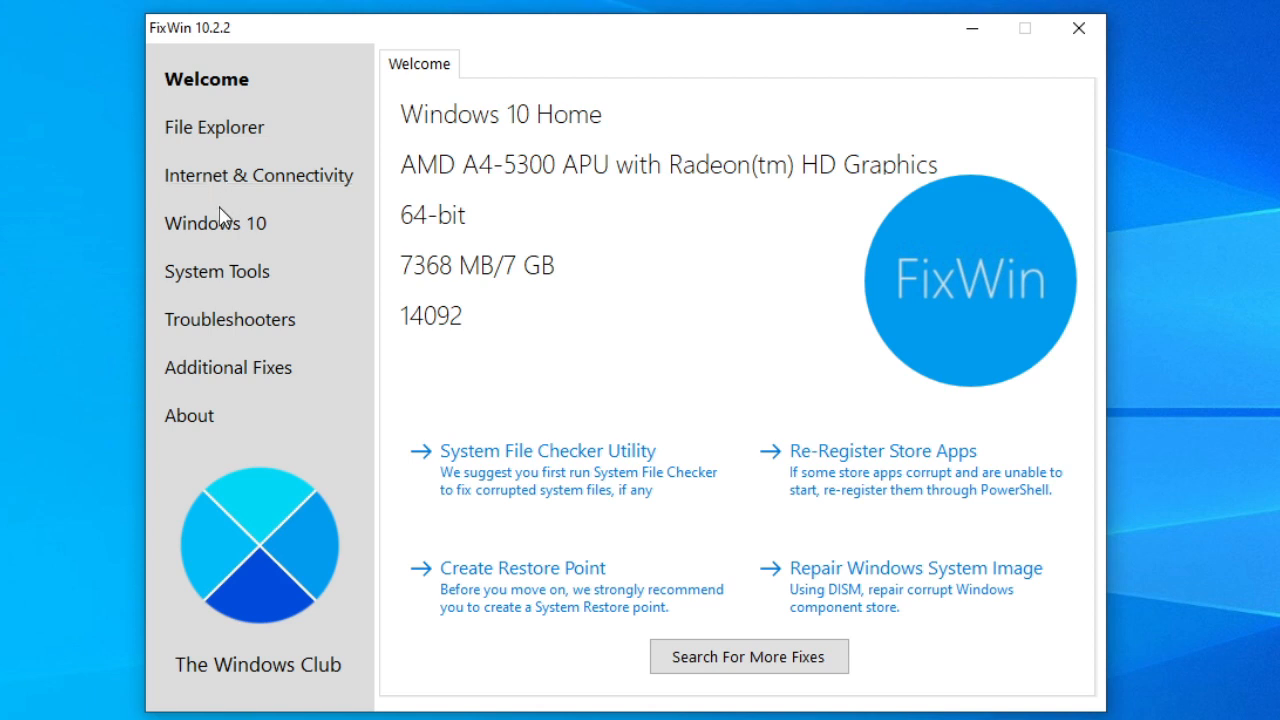
mouse_move(215, 222)
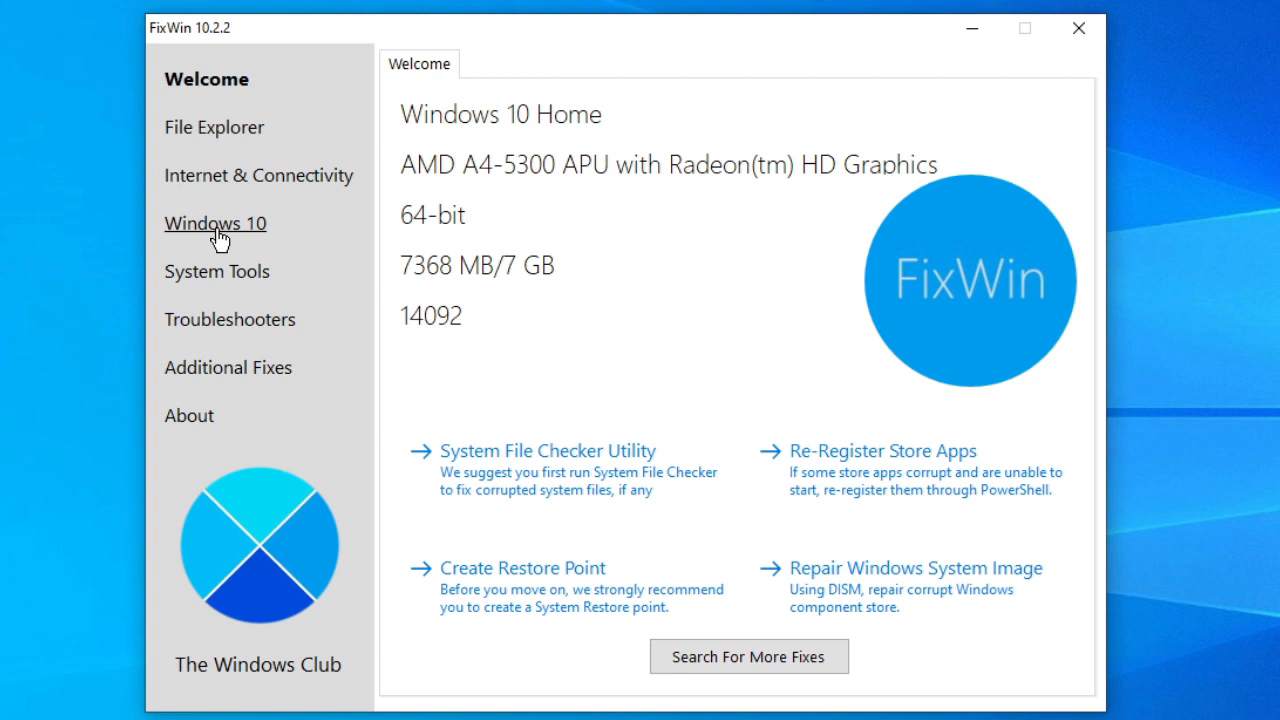
mouse_move(217, 271)
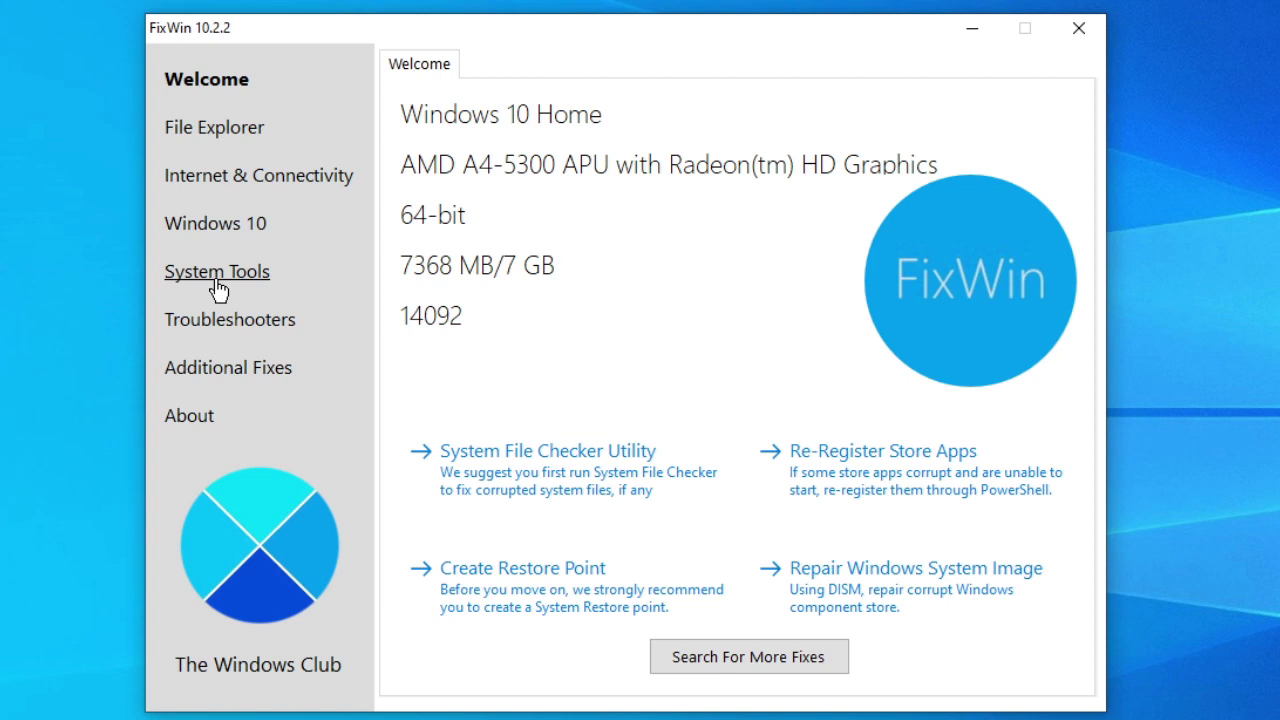
mouse_move(222, 302)
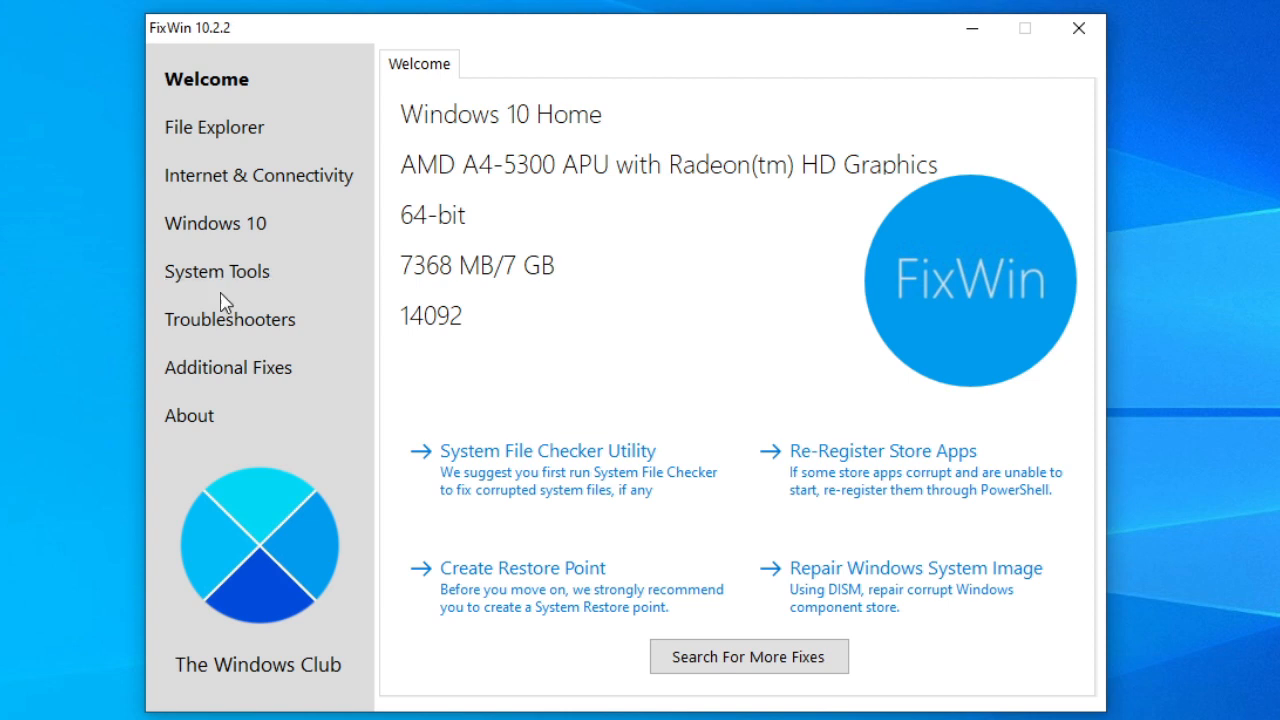
mouse_move(229, 319)
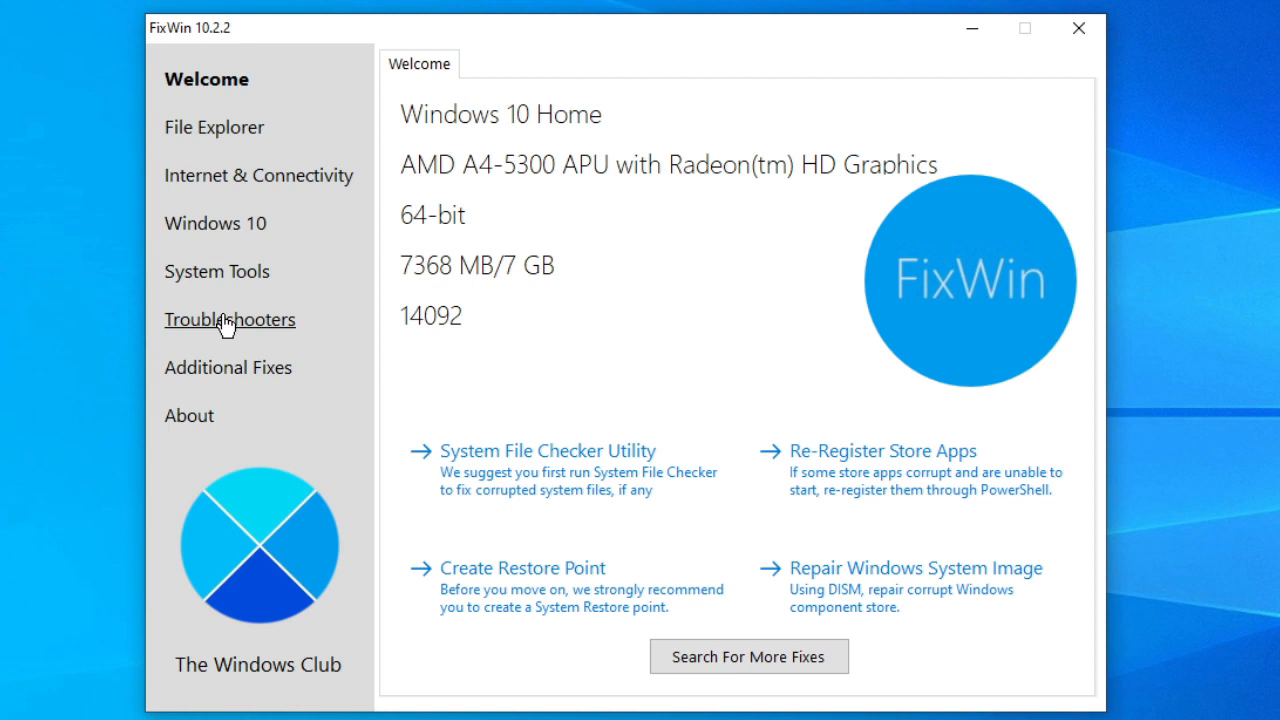
mouse_move(228, 367)
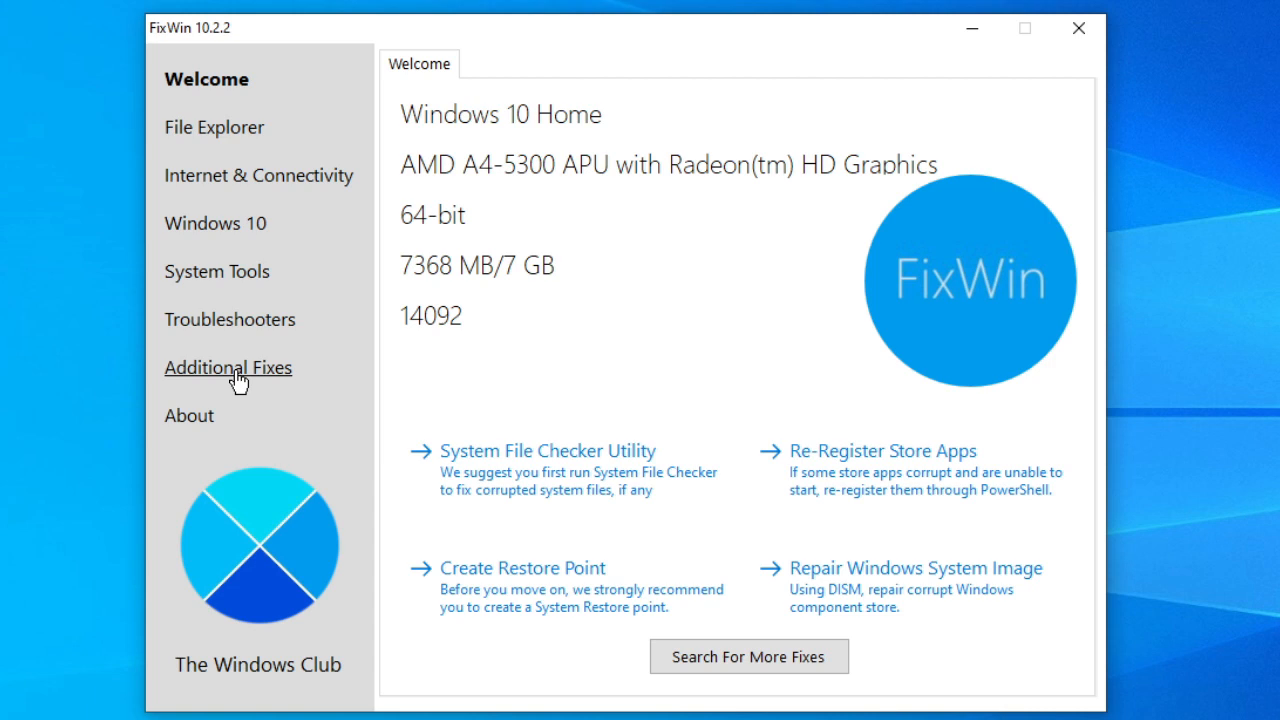
mouse_move(480, 510)
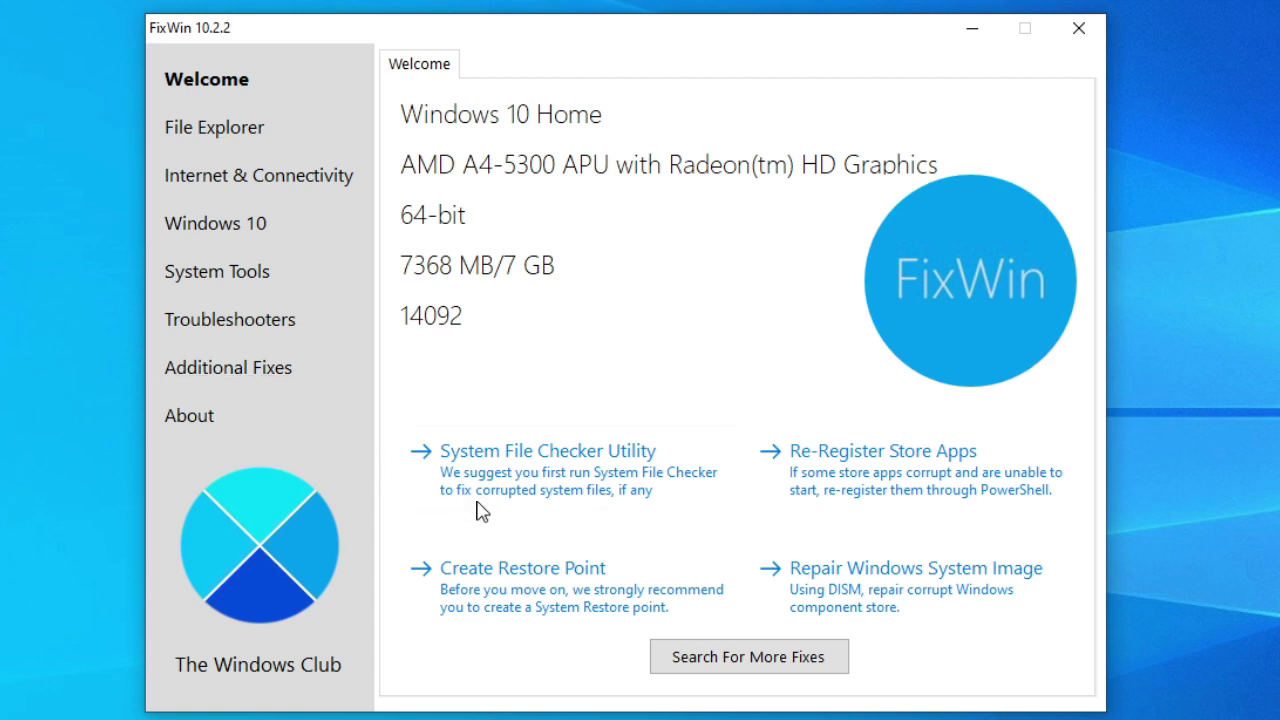
mouse_move(588, 147)
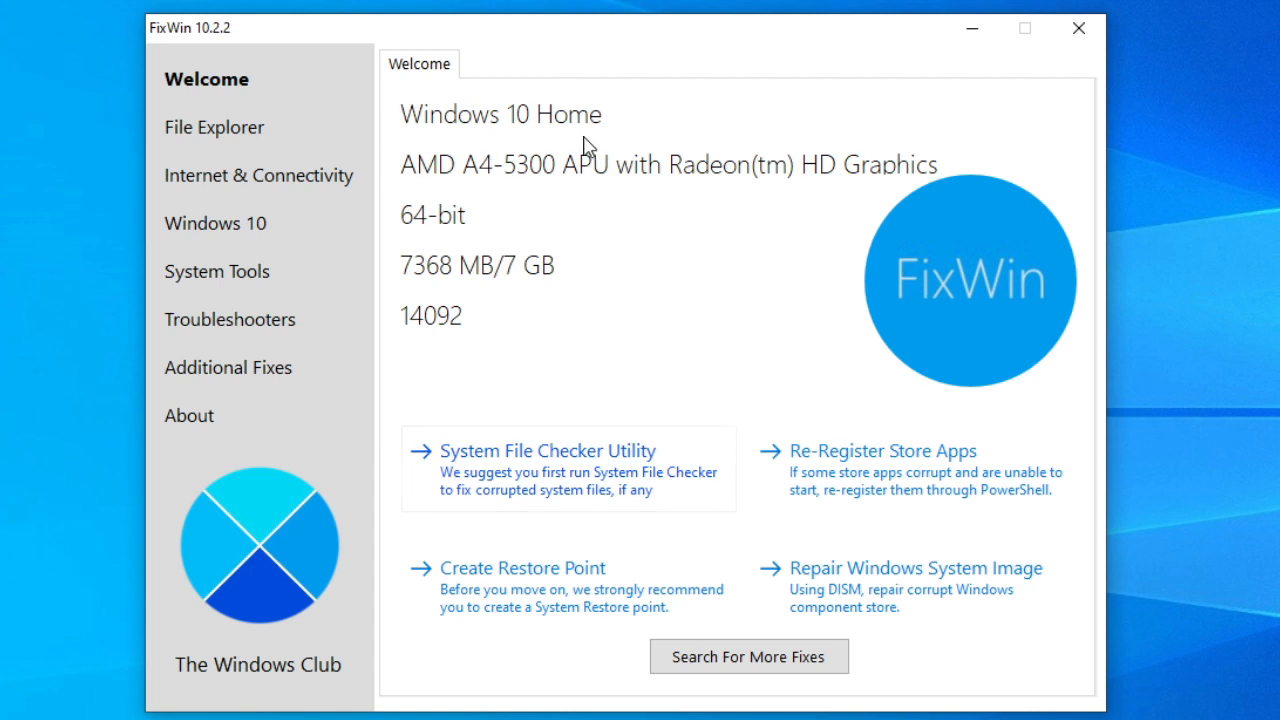
mouse_move(640, 480)
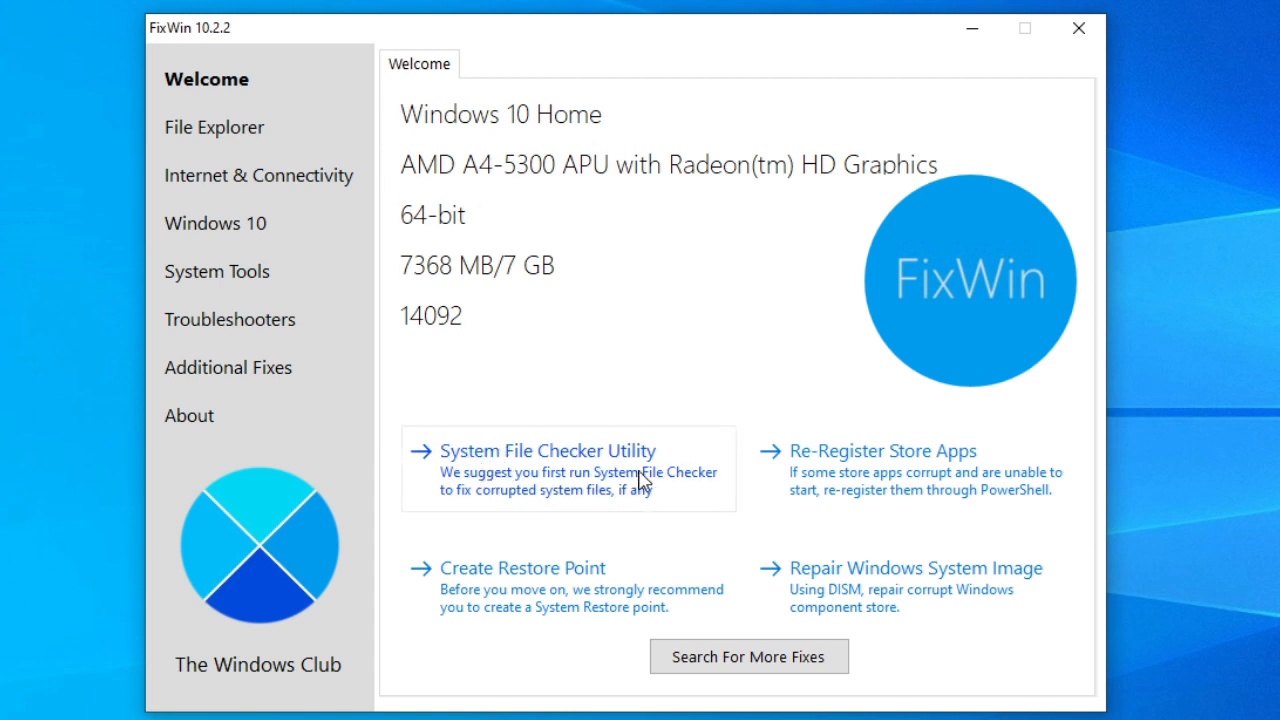
mouse_move(667, 497)
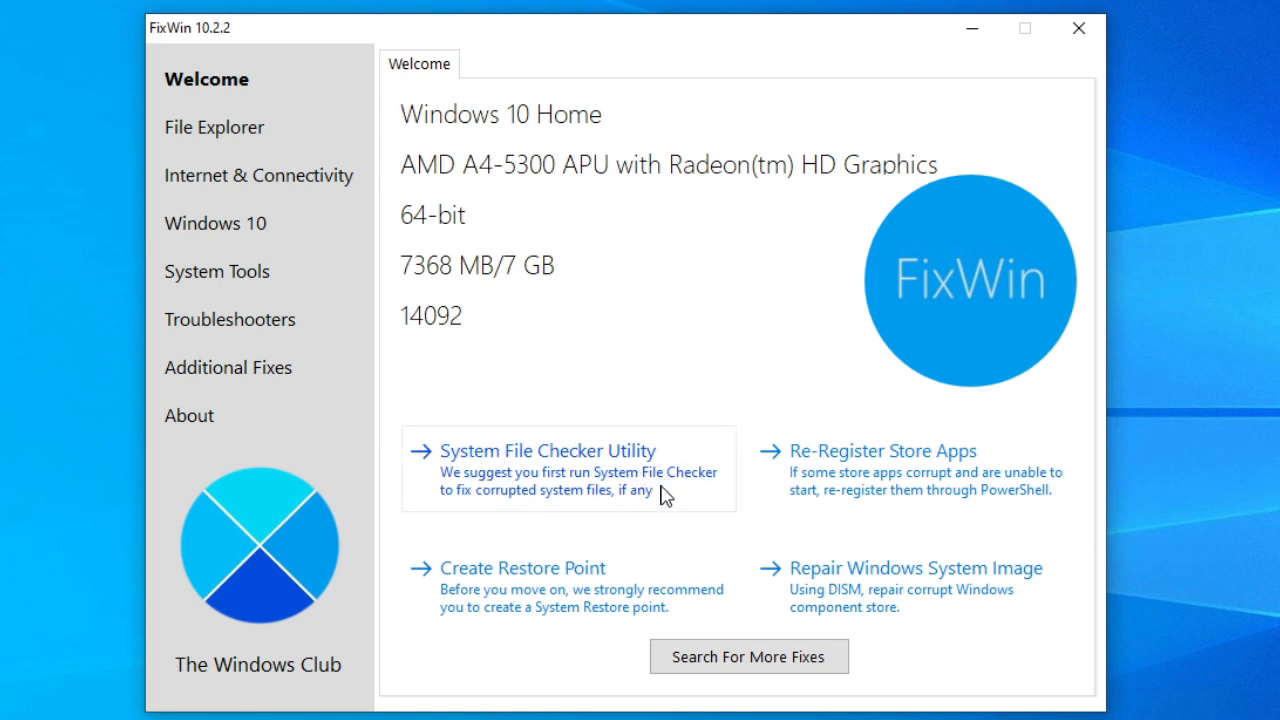
mouse_move(720, 513)
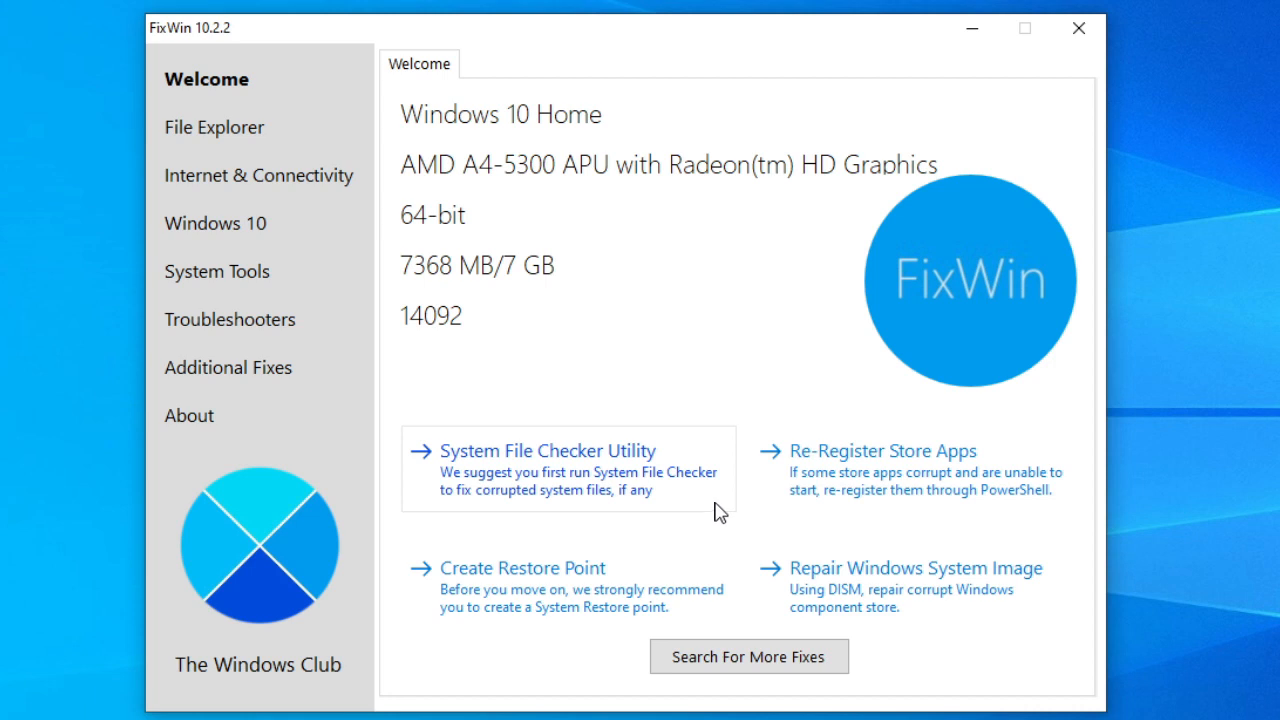
mouse_move(878, 491)
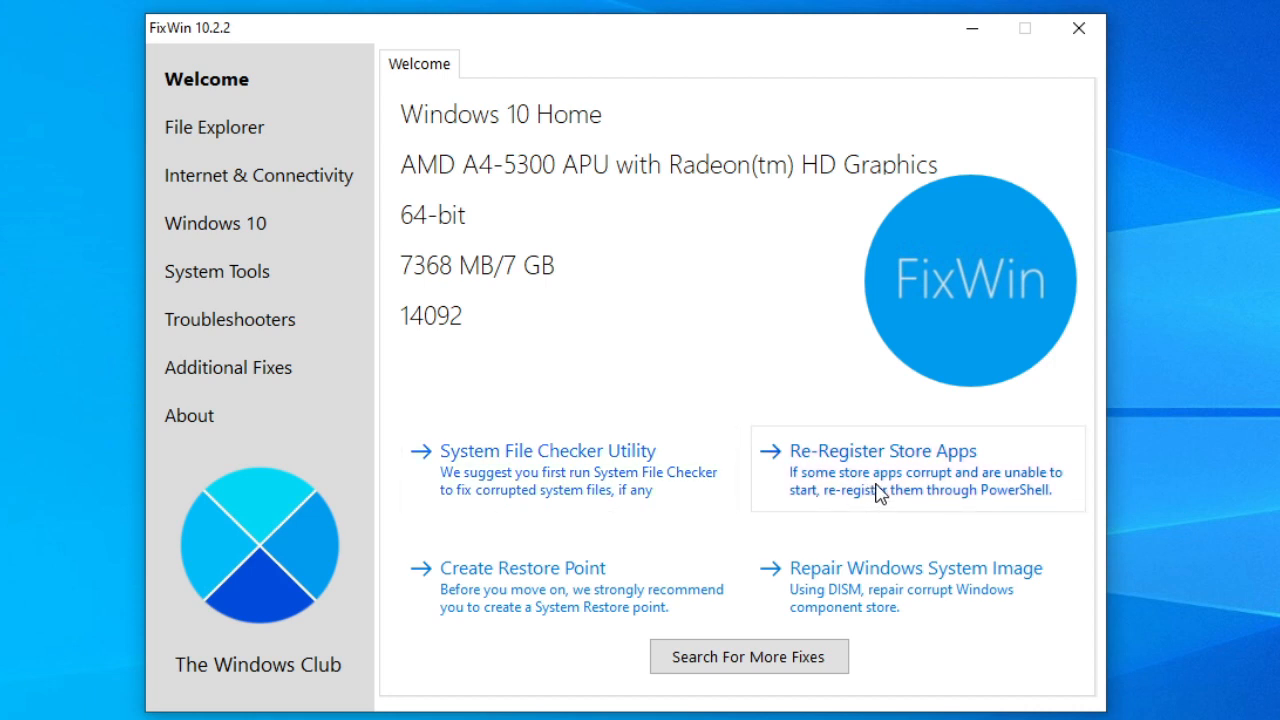
mouse_move(890, 477)
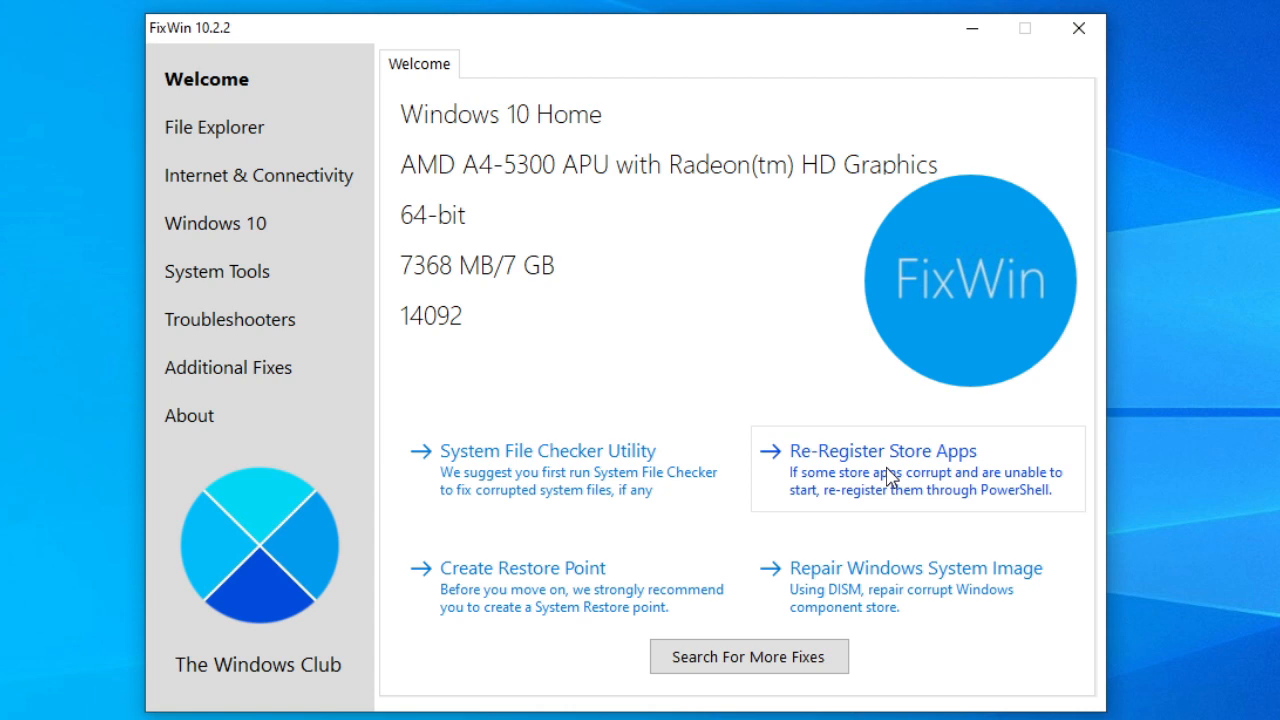
mouse_move(568, 608)
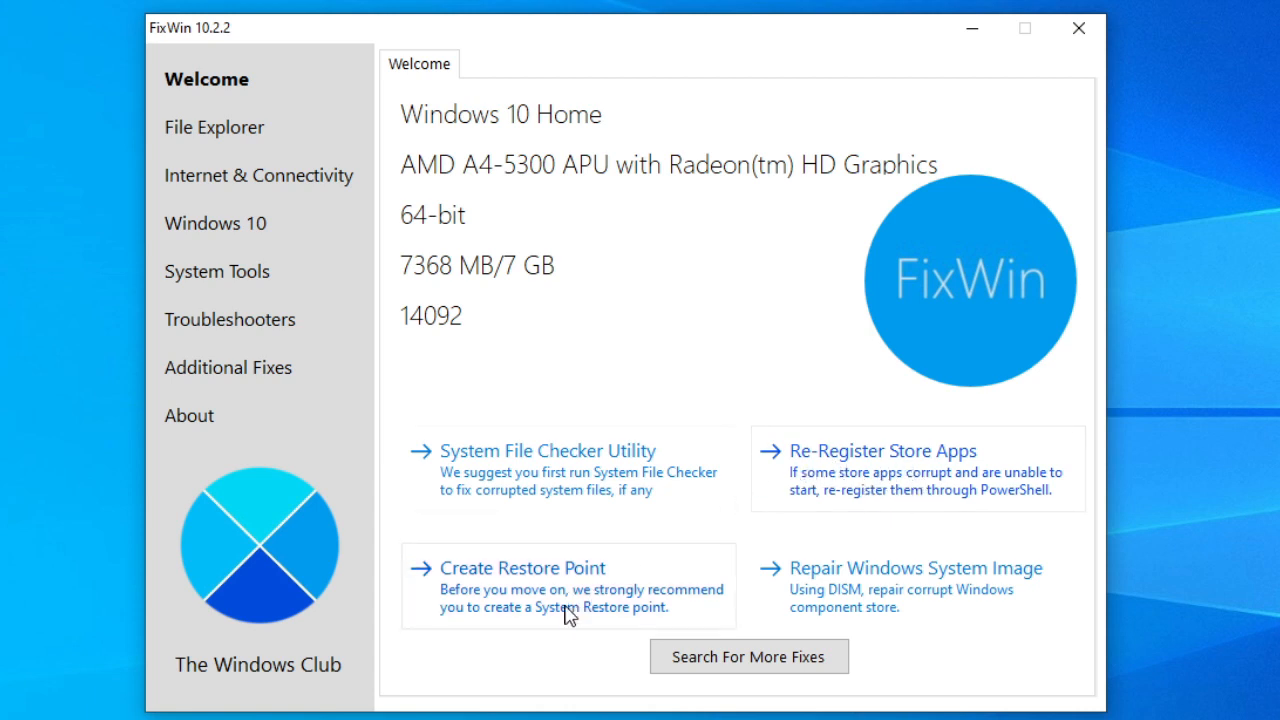
mouse_move(640, 583)
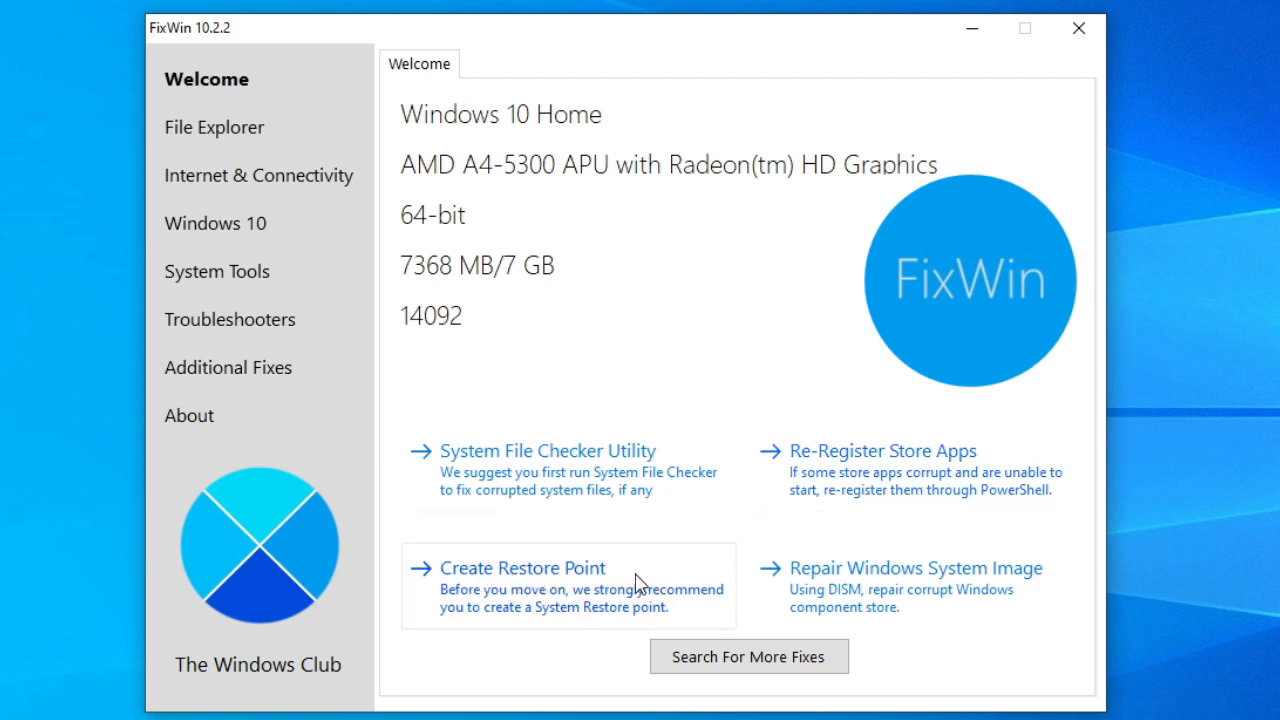
mouse_move(778, 600)
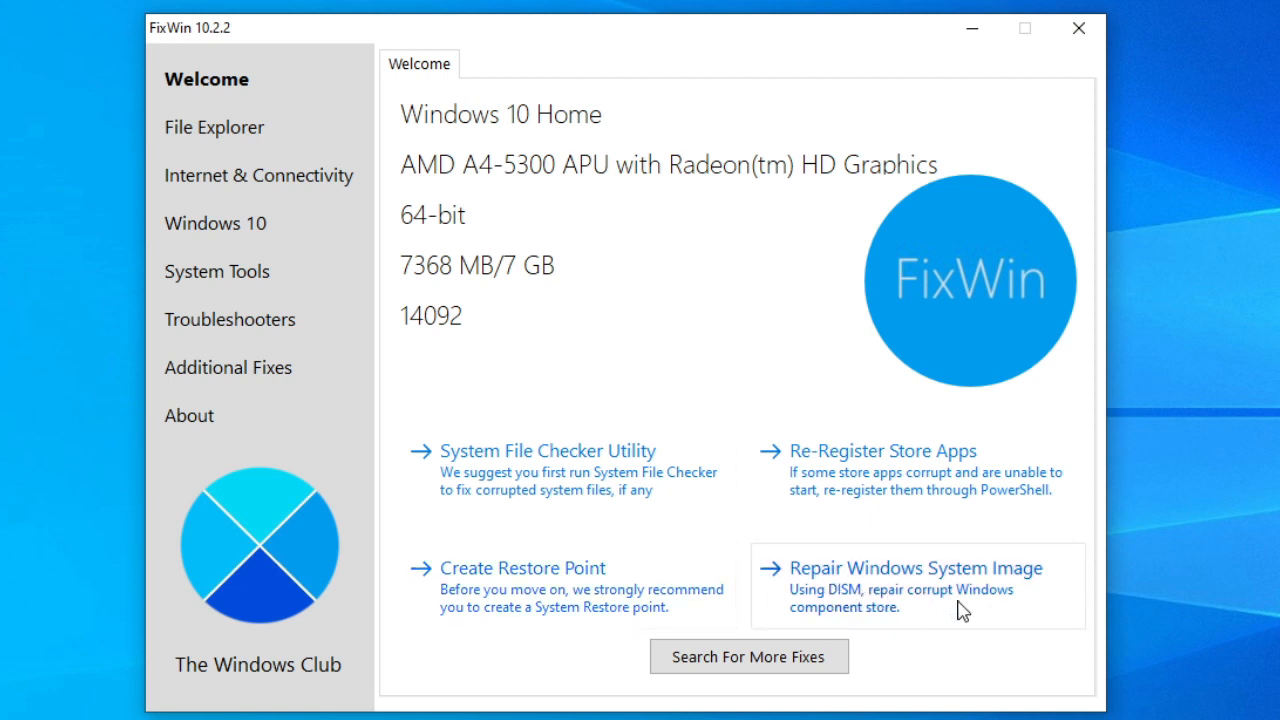
mouse_move(893, 568)
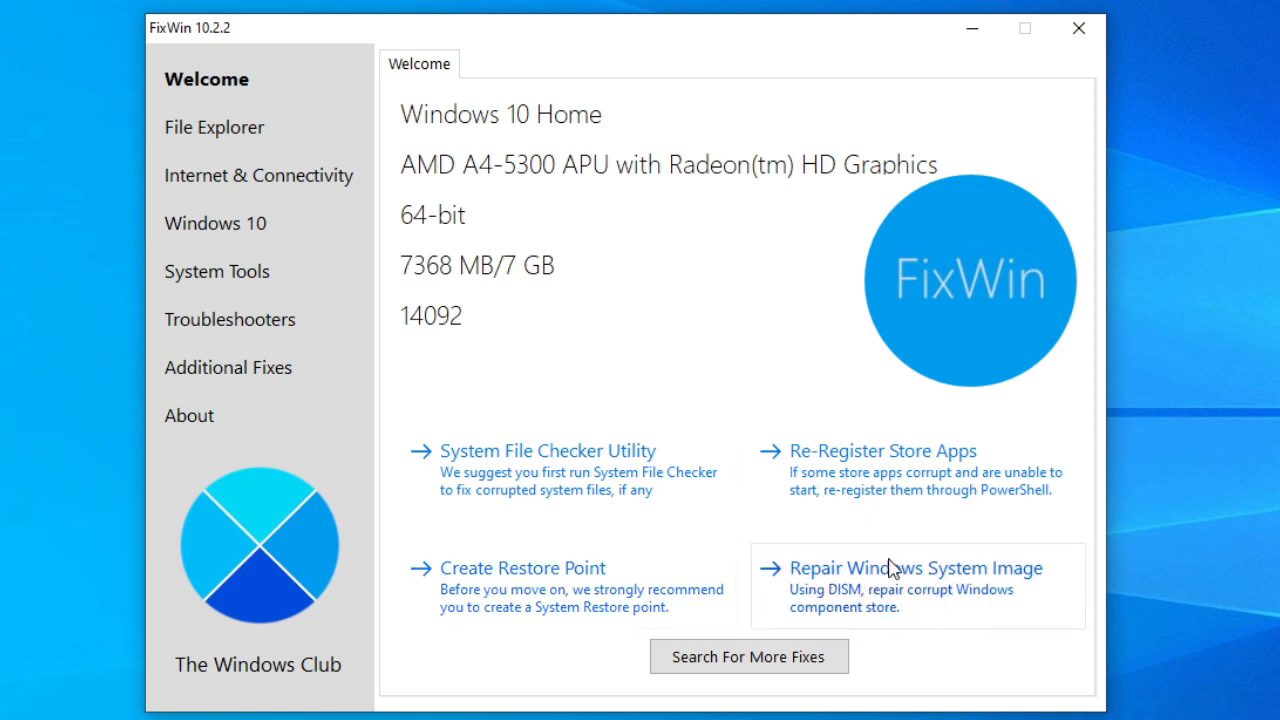
mouse_move(879, 560)
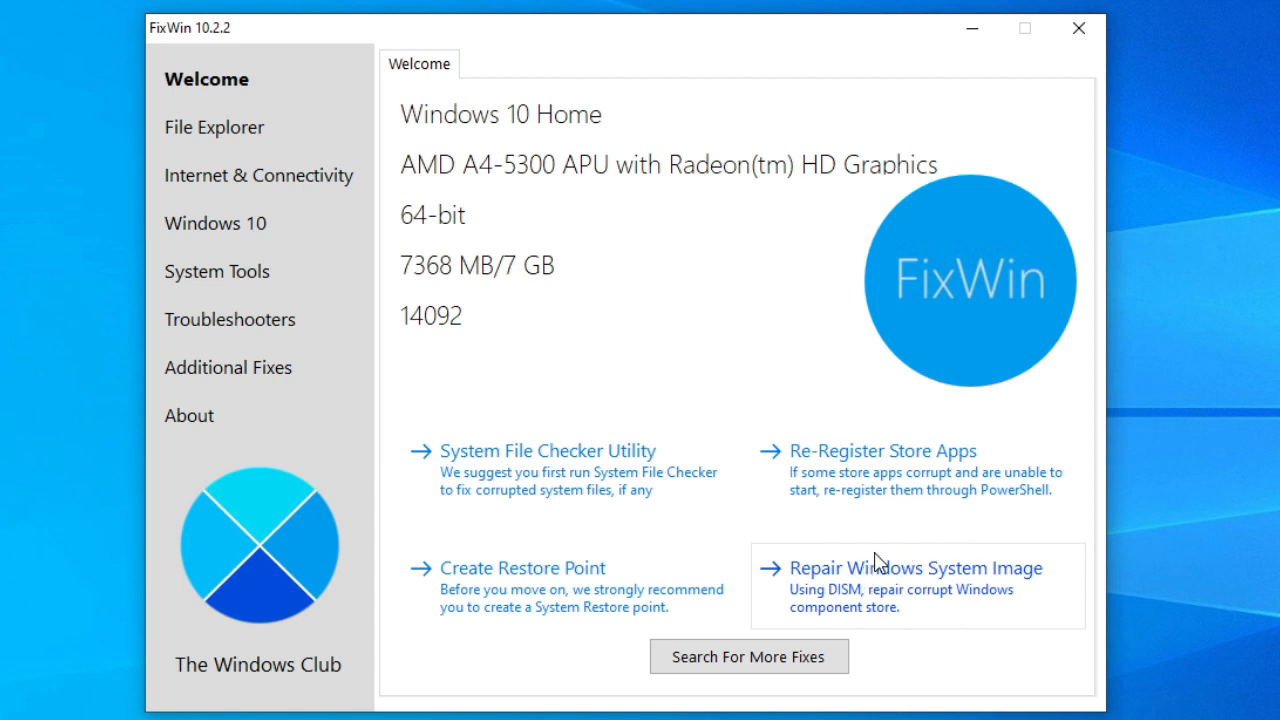
mouse_move(838, 568)
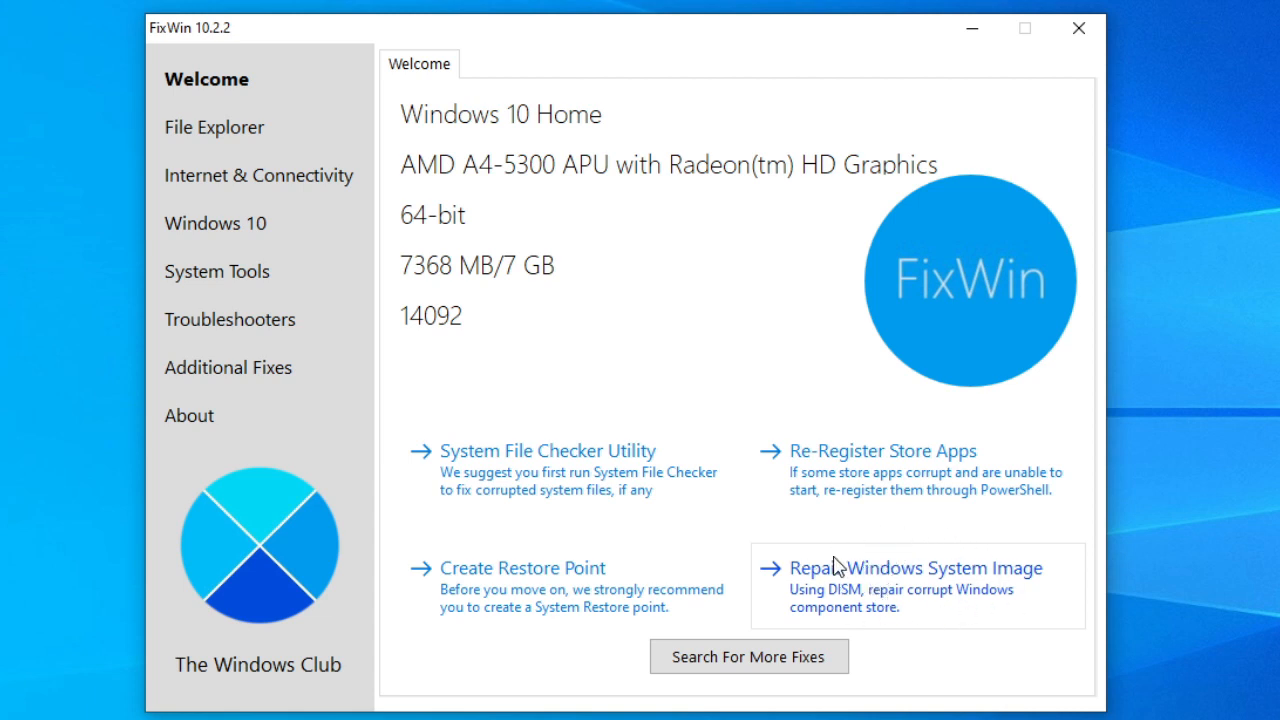
mouse_move(910, 630)
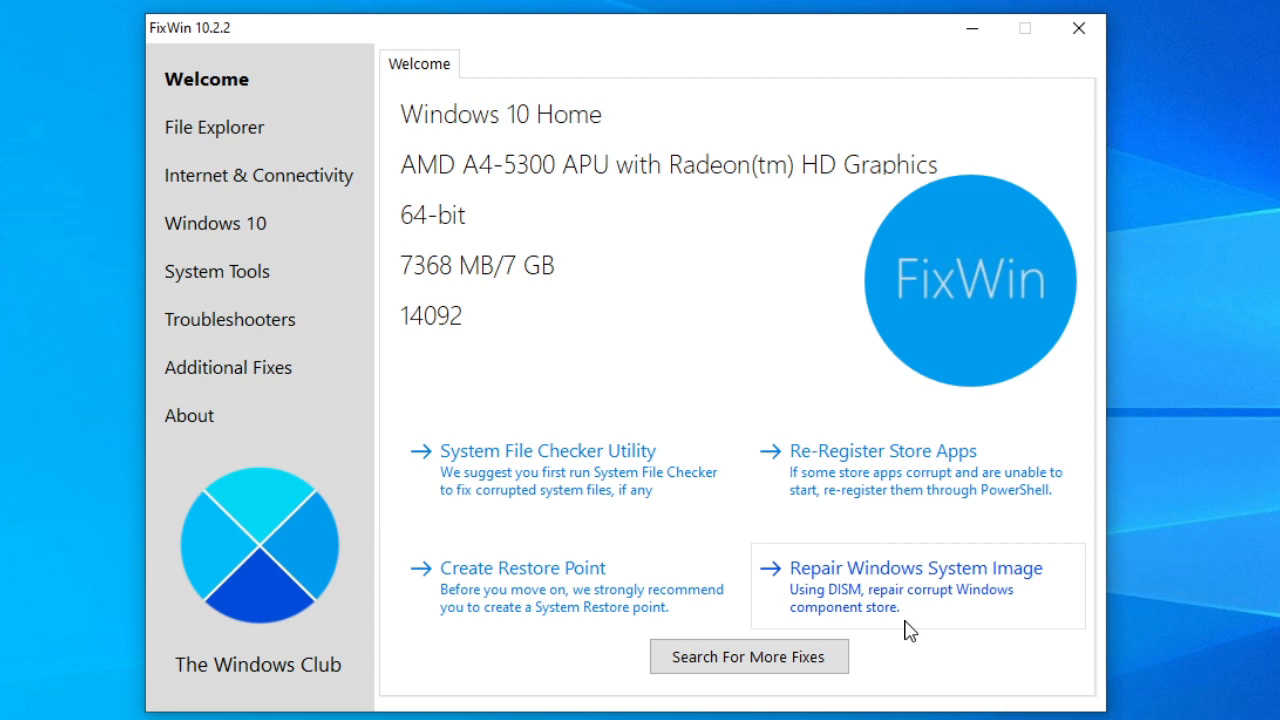
mouse_move(890, 595)
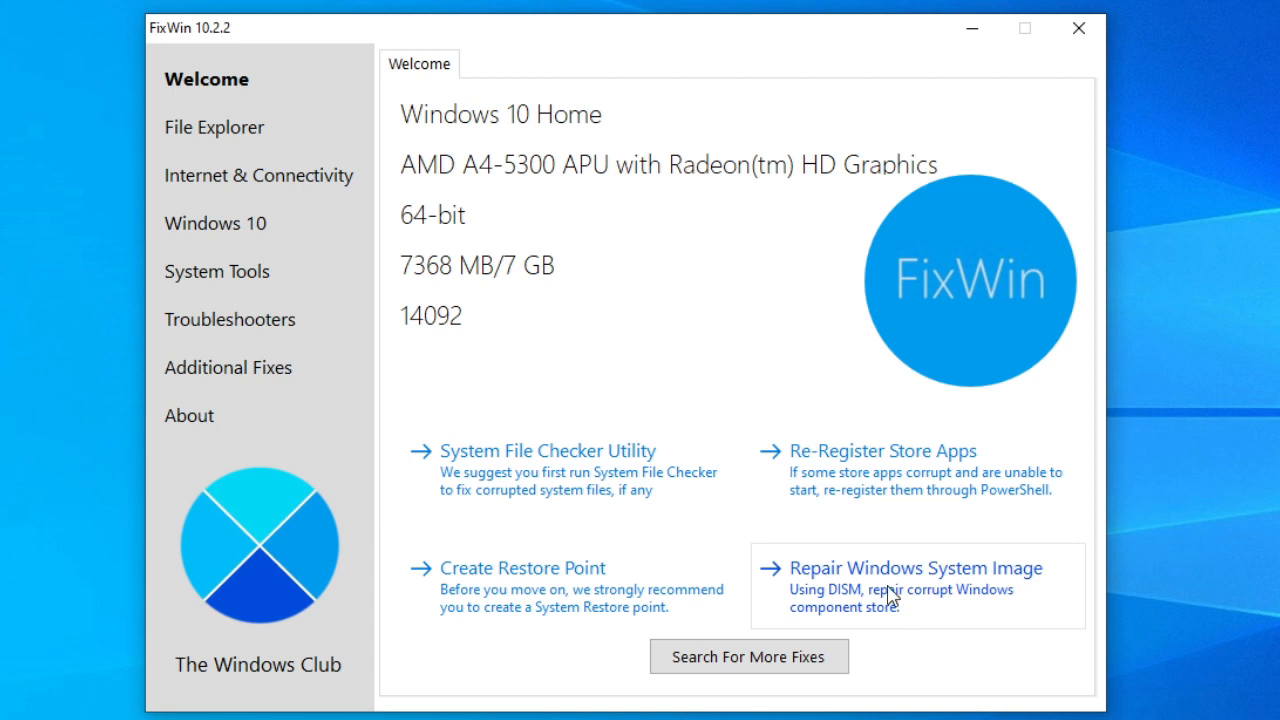
mouse_move(584, 598)
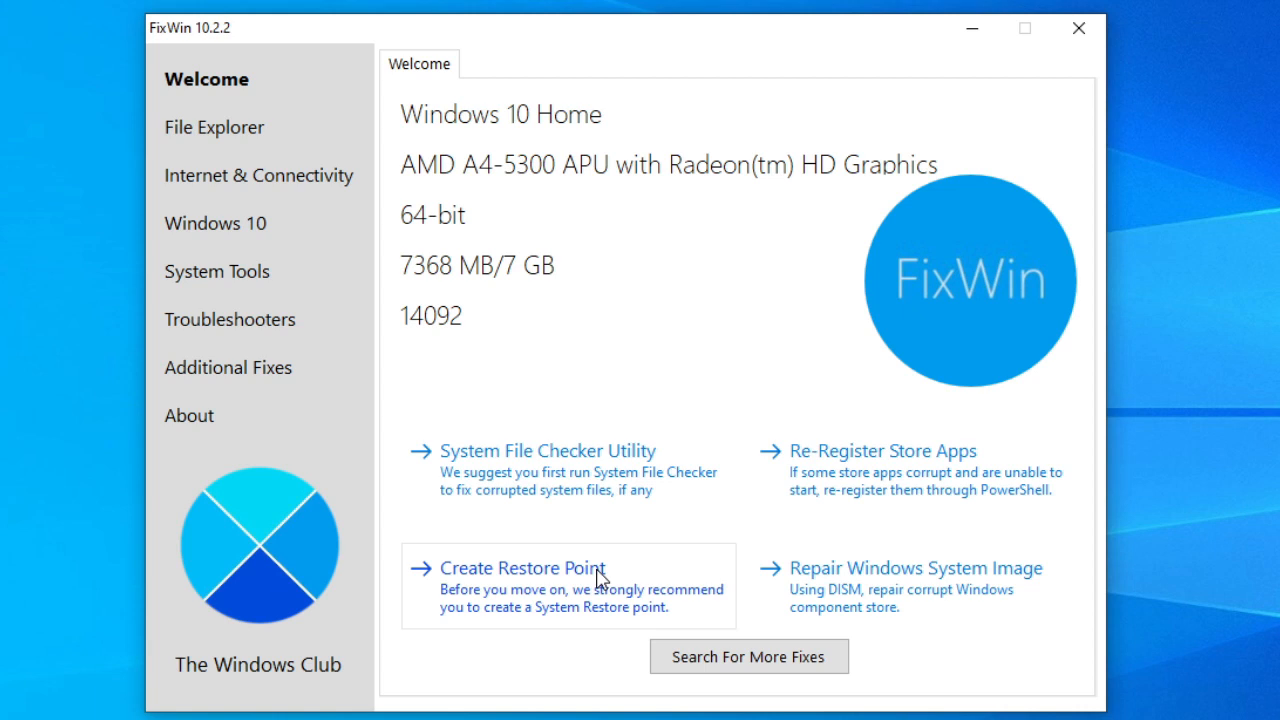
mouse_move(624, 574)
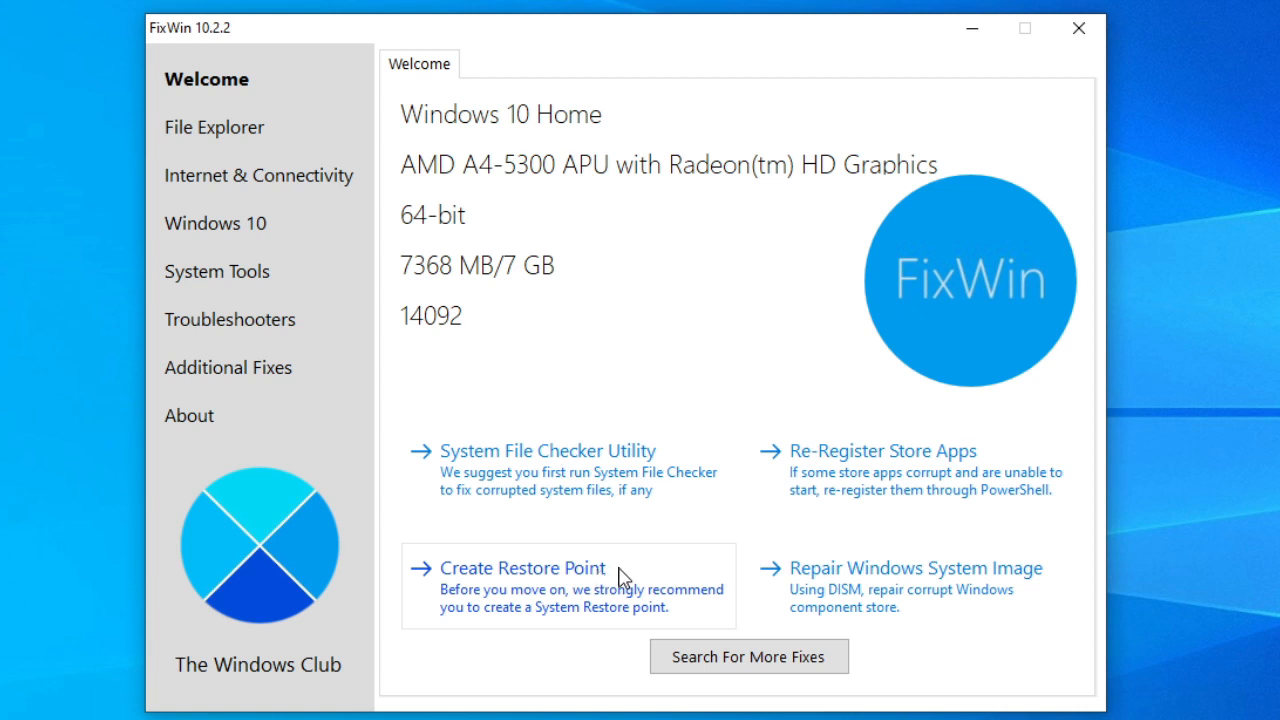
mouse_move(633, 582)
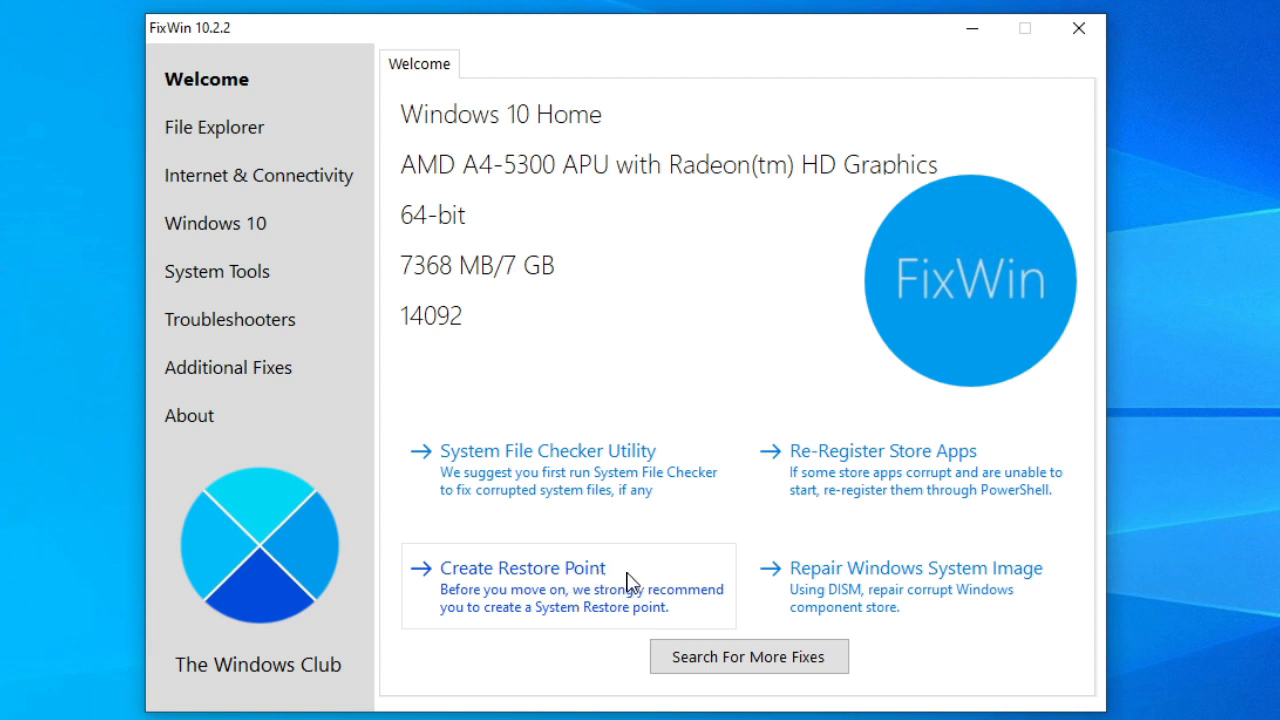
mouse_move(399, 371)
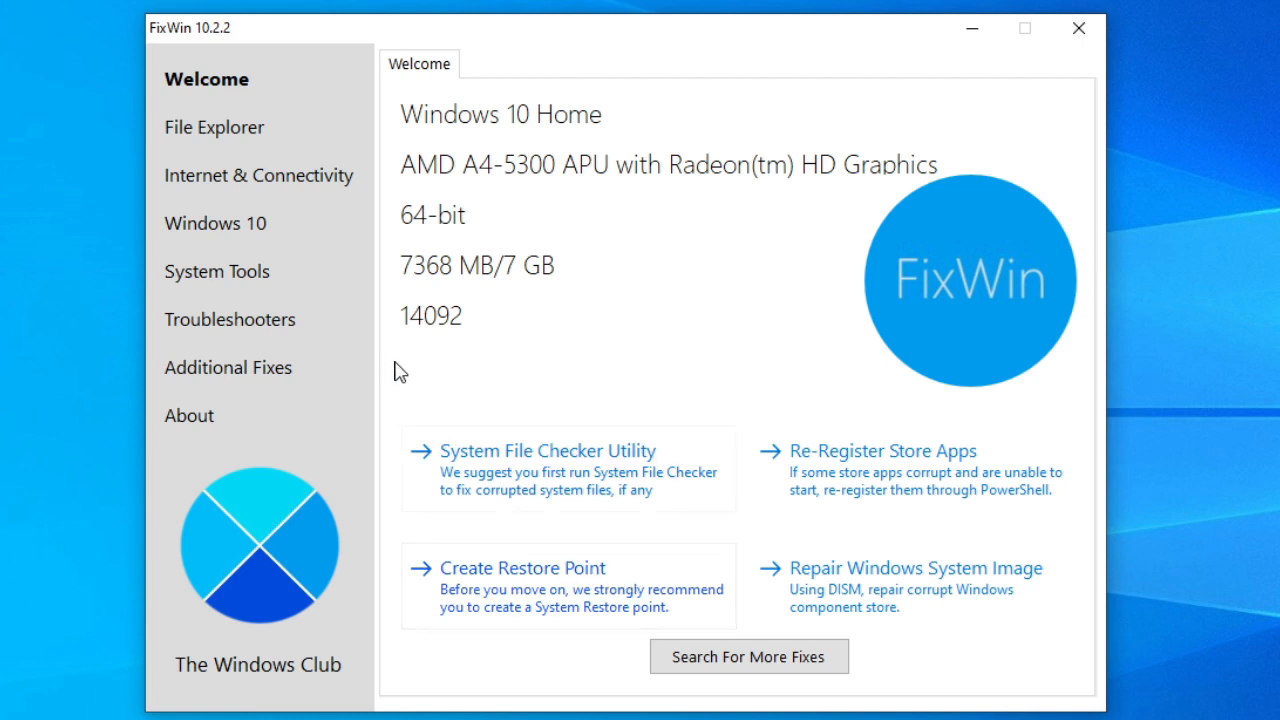
mouse_move(216, 271)
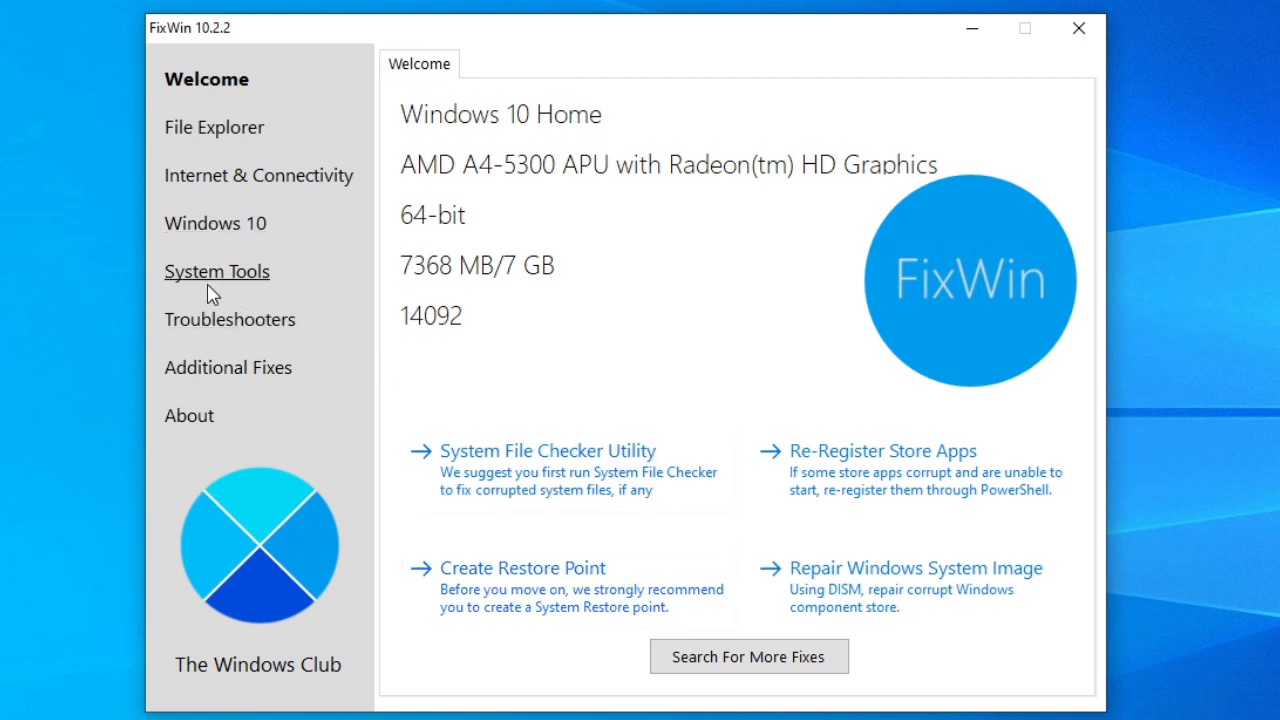
mouse_move(645, 575)
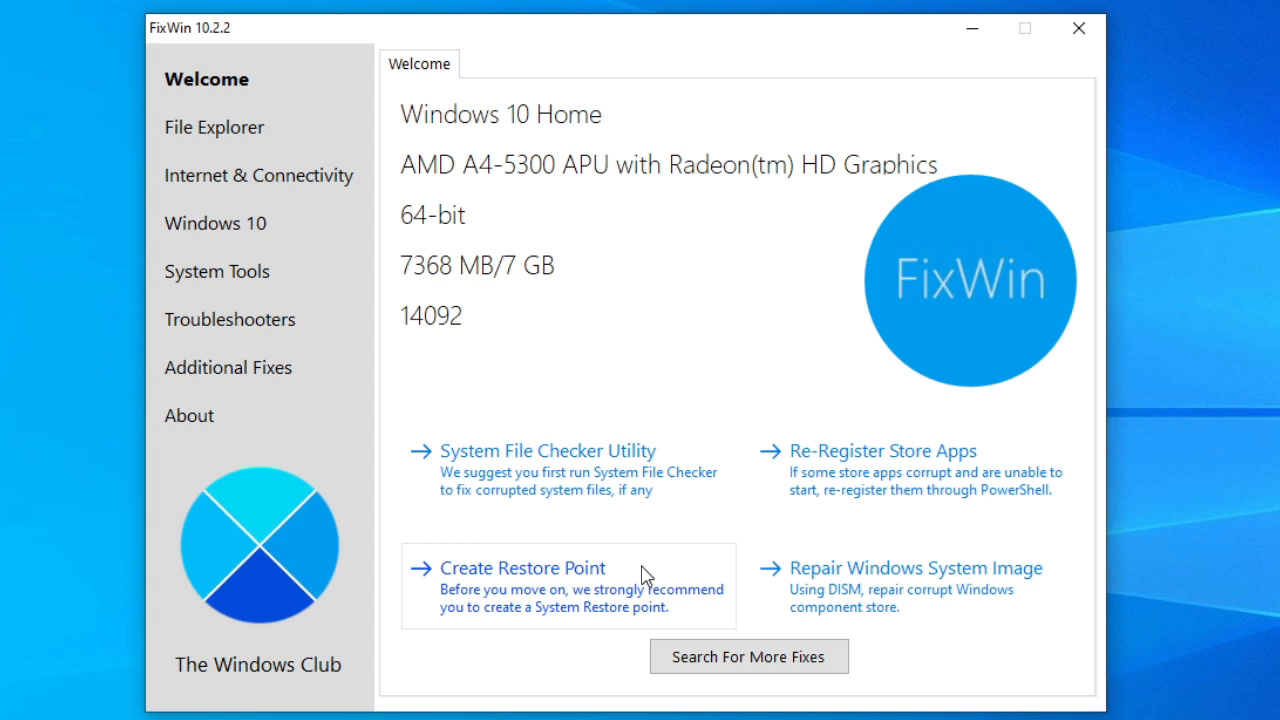
mouse_move(538, 580)
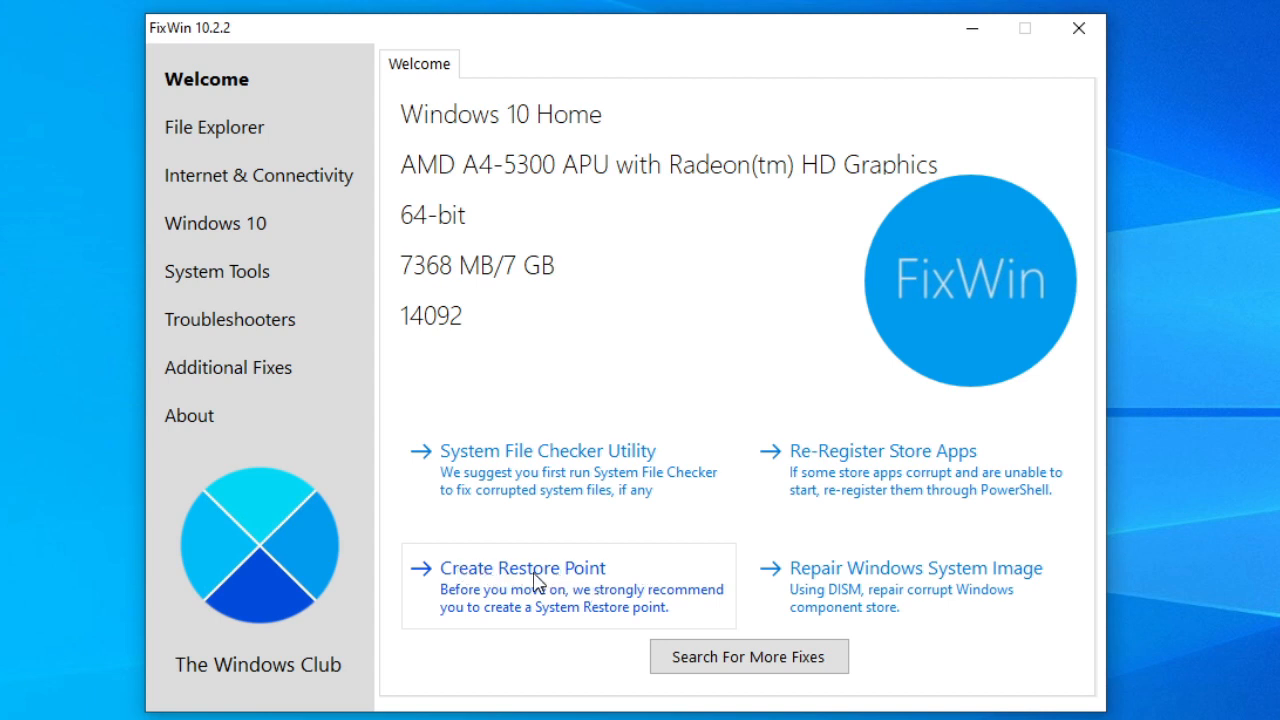
mouse_move(215, 223)
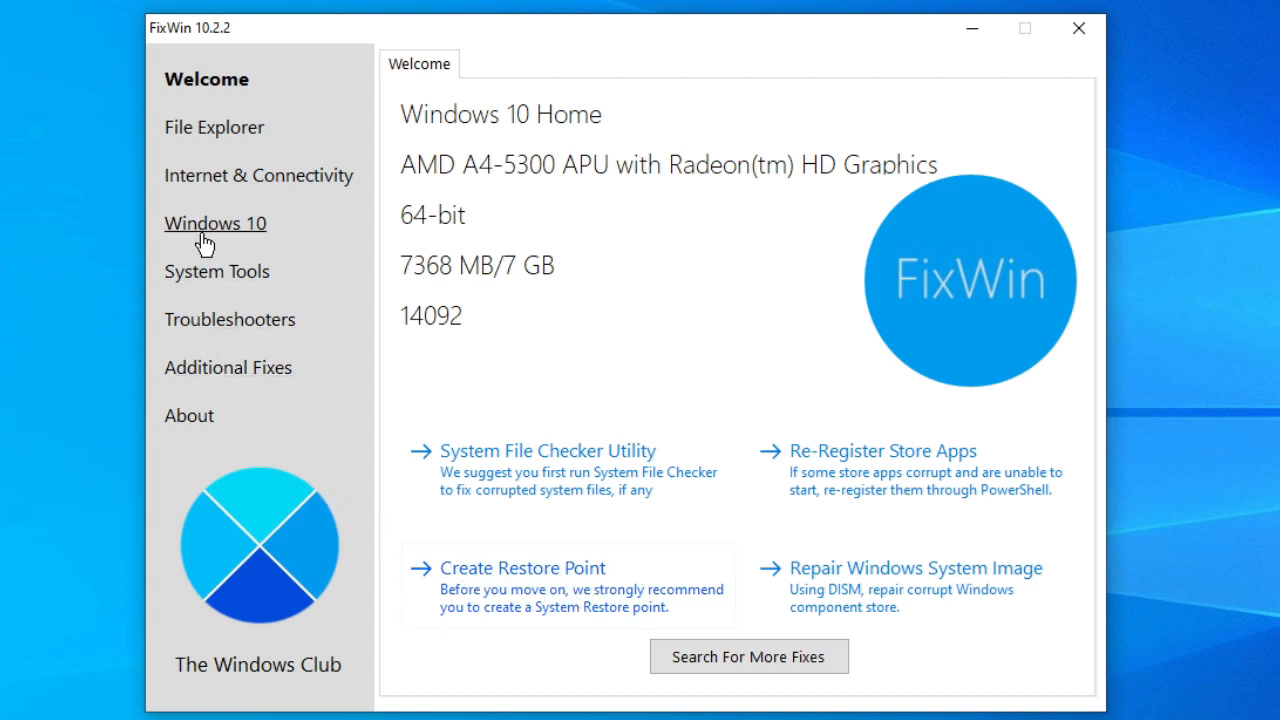
Show the Windows 10 fix list covering Start Menu, Wi-Fi and Windows Update issues.
left_click(215, 222)
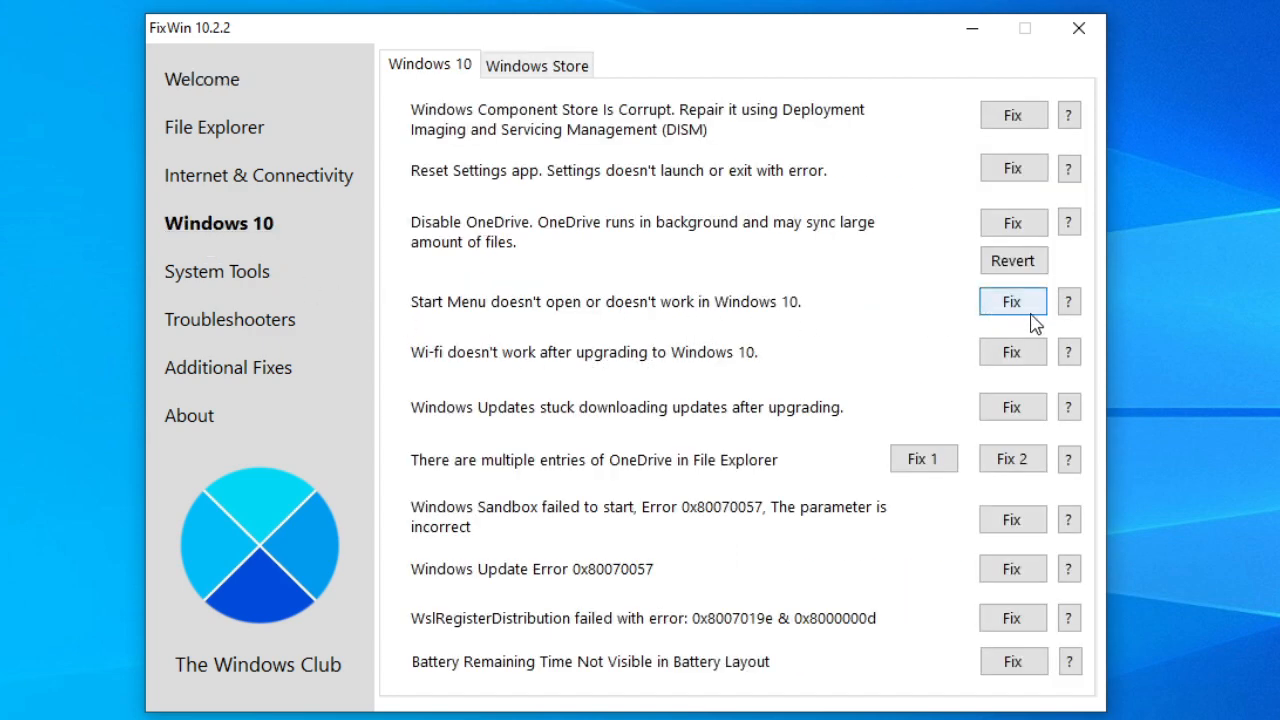
mouse_move(1069, 301)
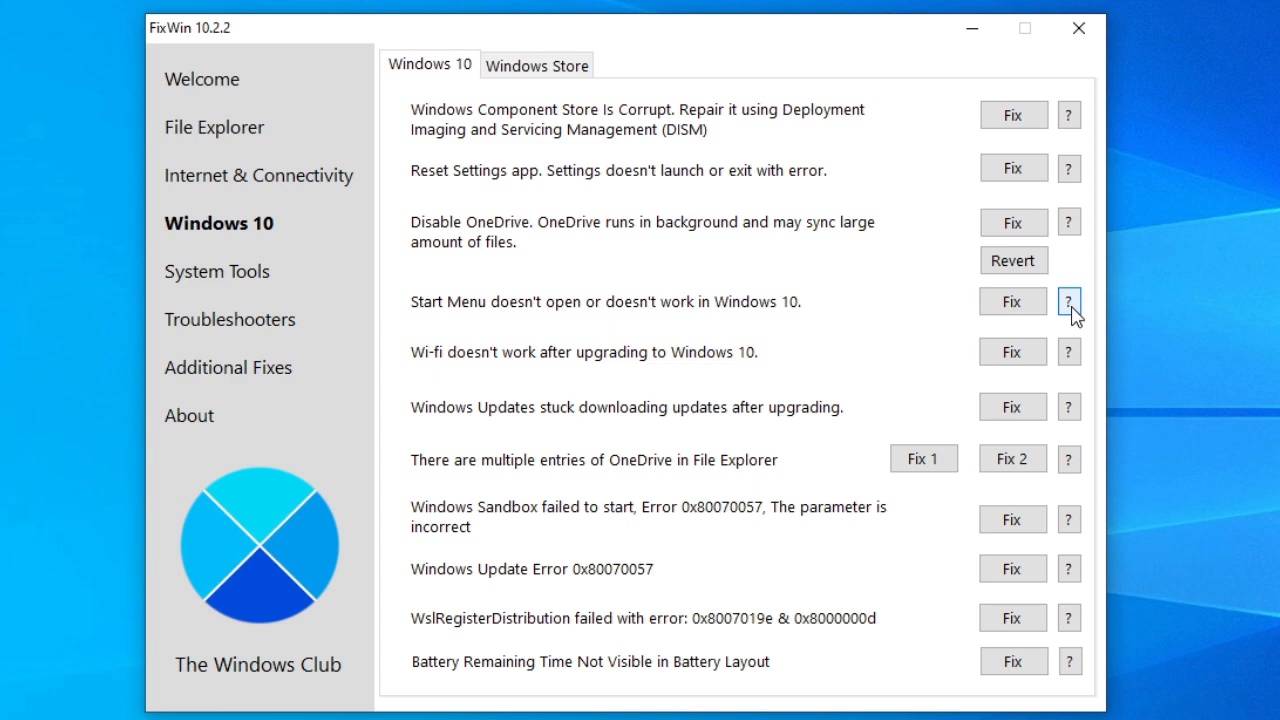
left_click(1069, 301)
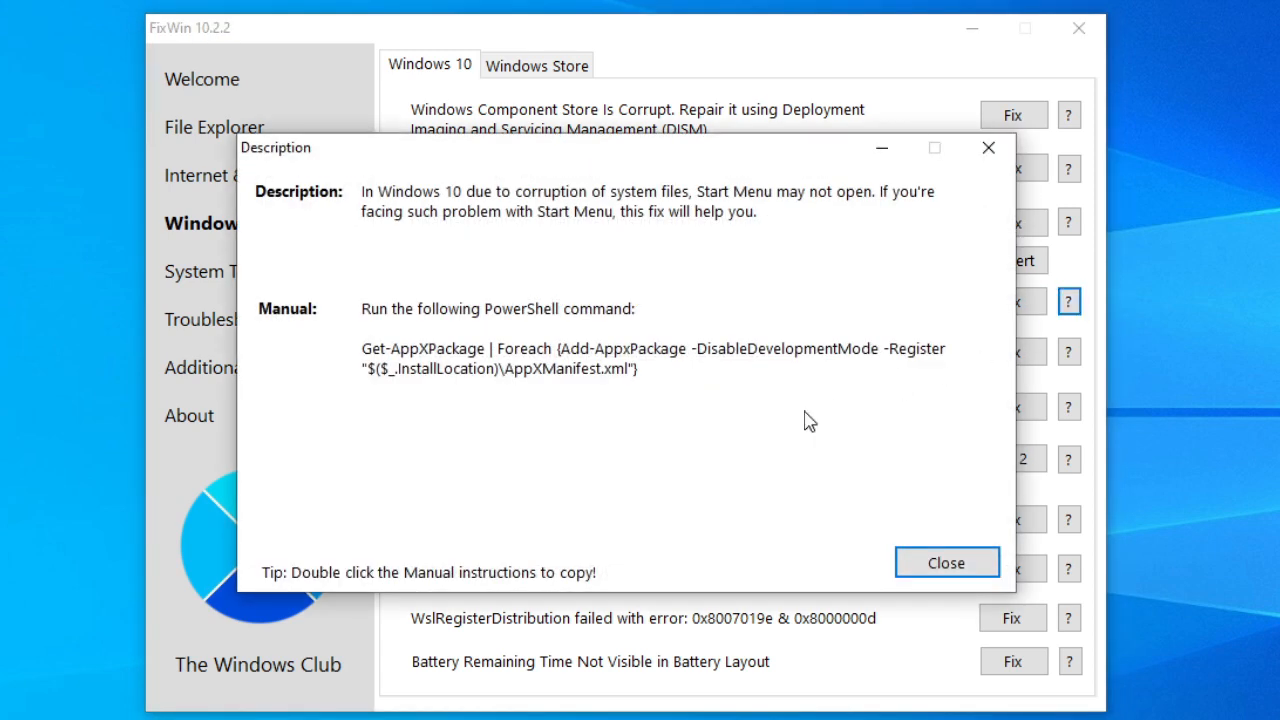
mouse_move(408, 211)
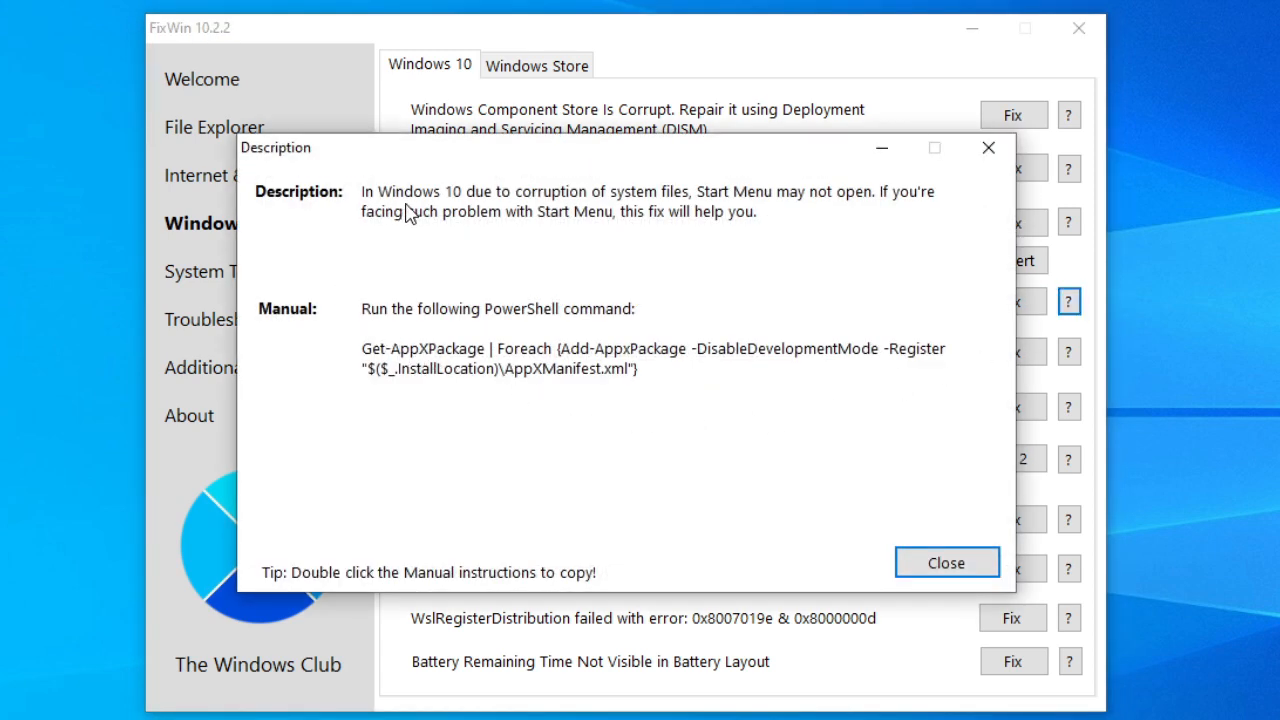
mouse_move(353, 340)
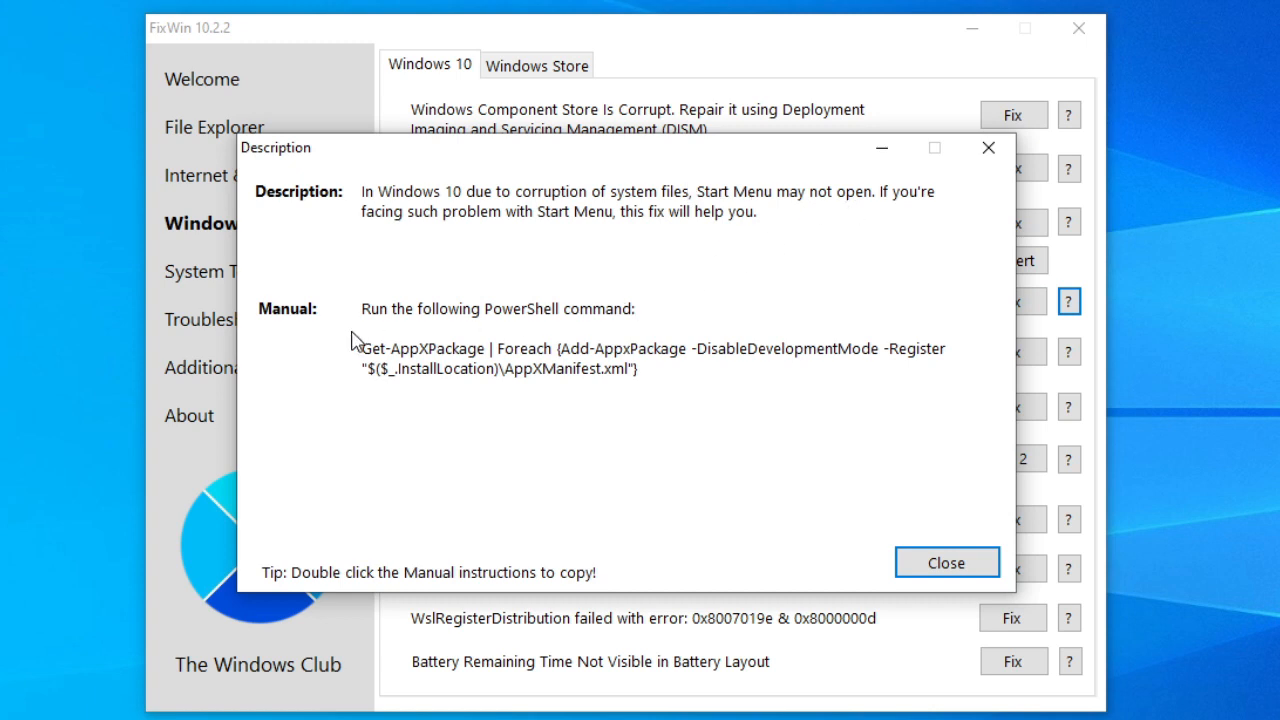
mouse_move(670, 375)
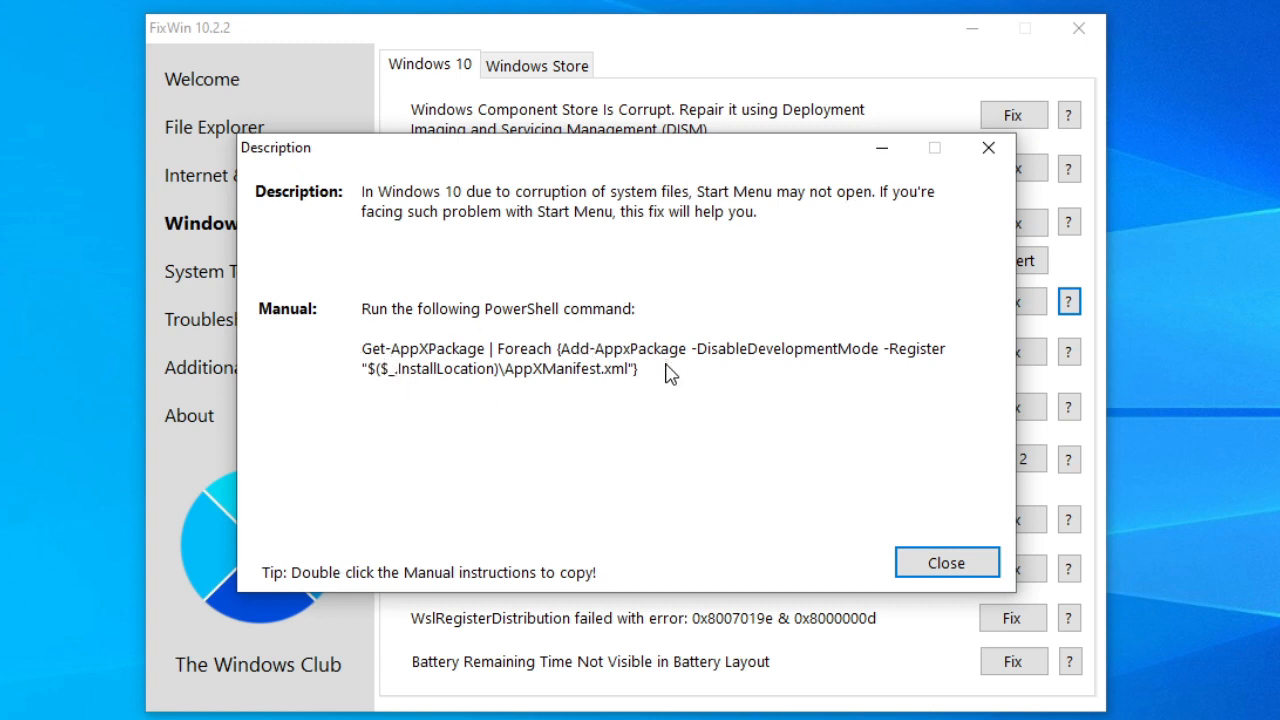
mouse_move(988, 148)
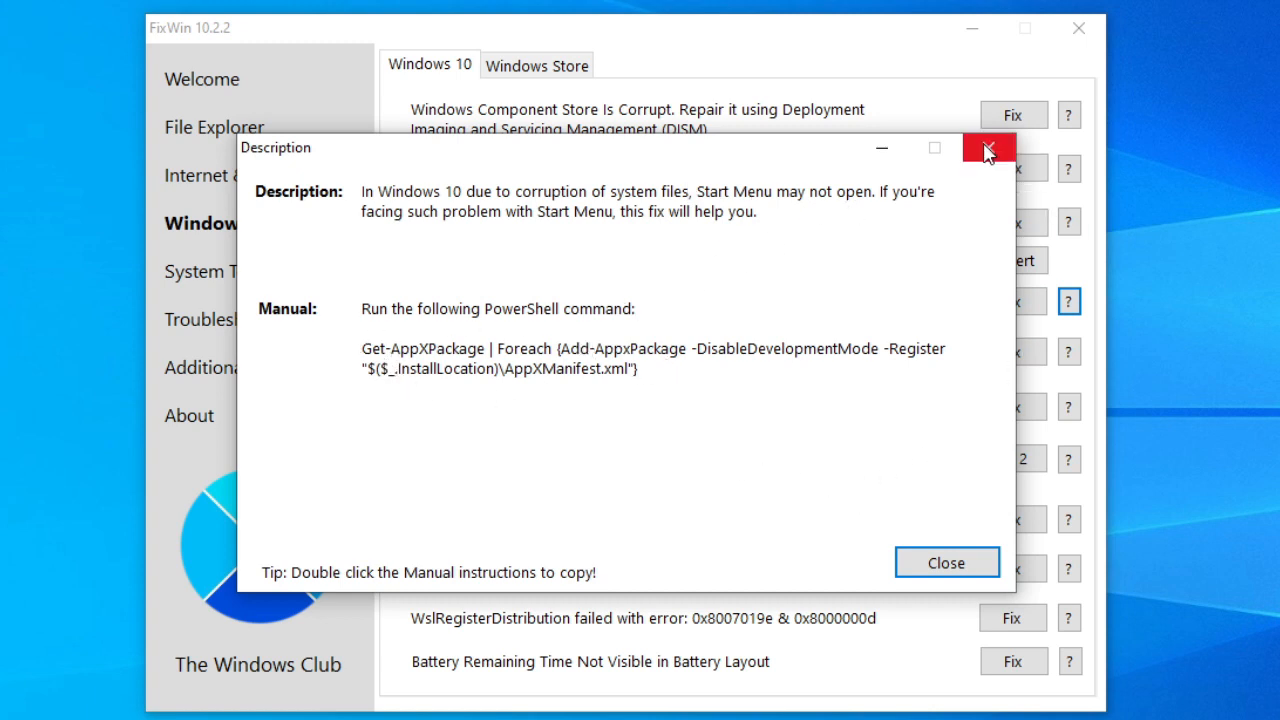
left_click(988, 148)
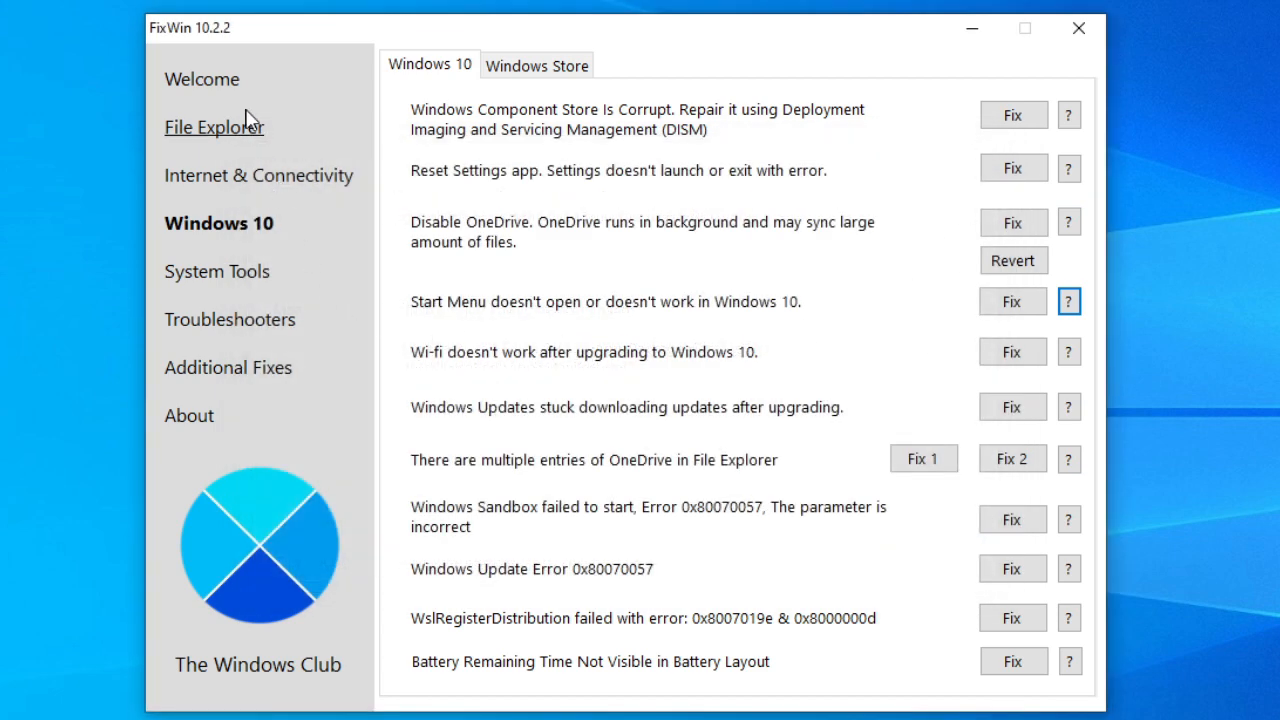
Return to the Welcome page and open TheWindowsClub's FixWin article via Search For More Fixes.
left_click(202, 79)
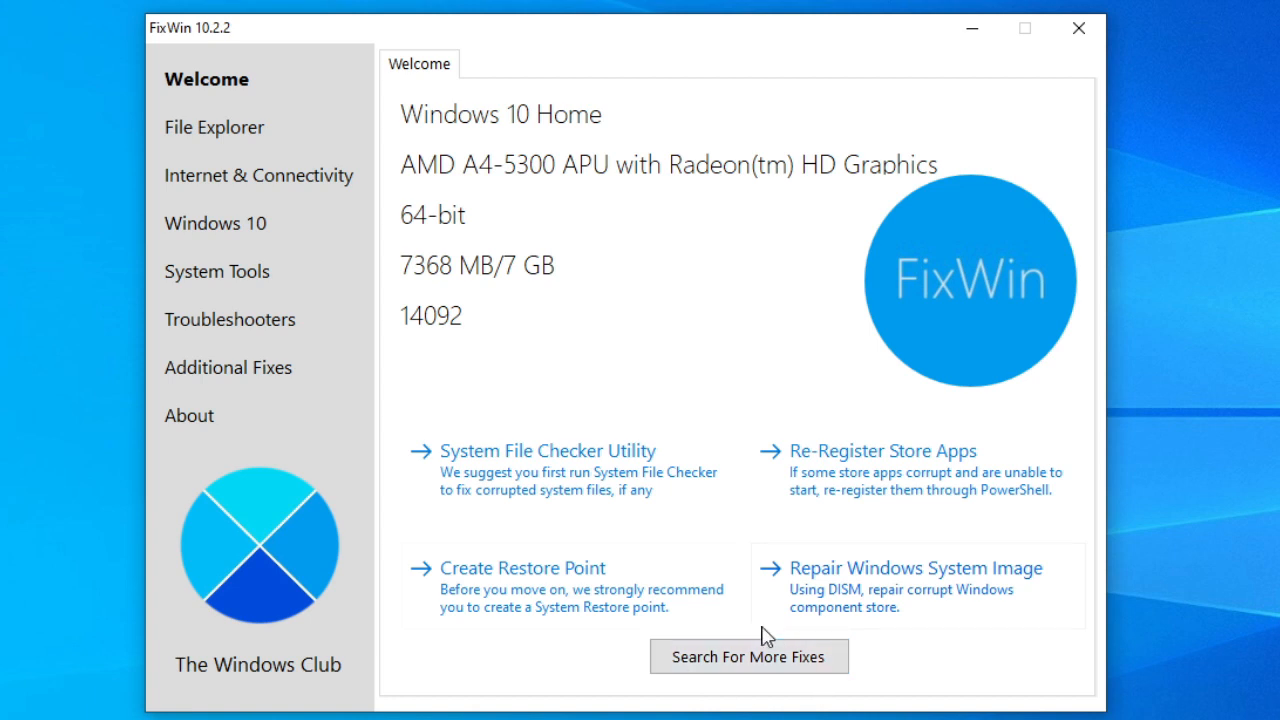
mouse_move(795, 668)
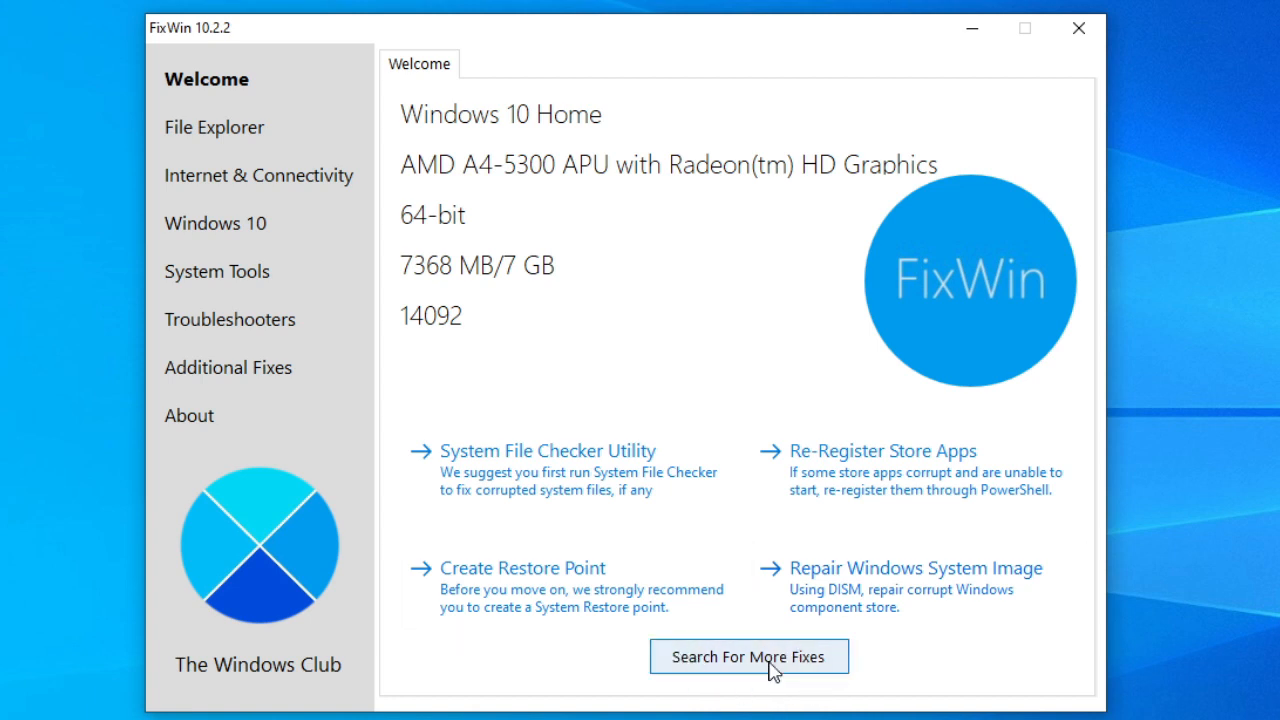
mouse_move(781, 628)
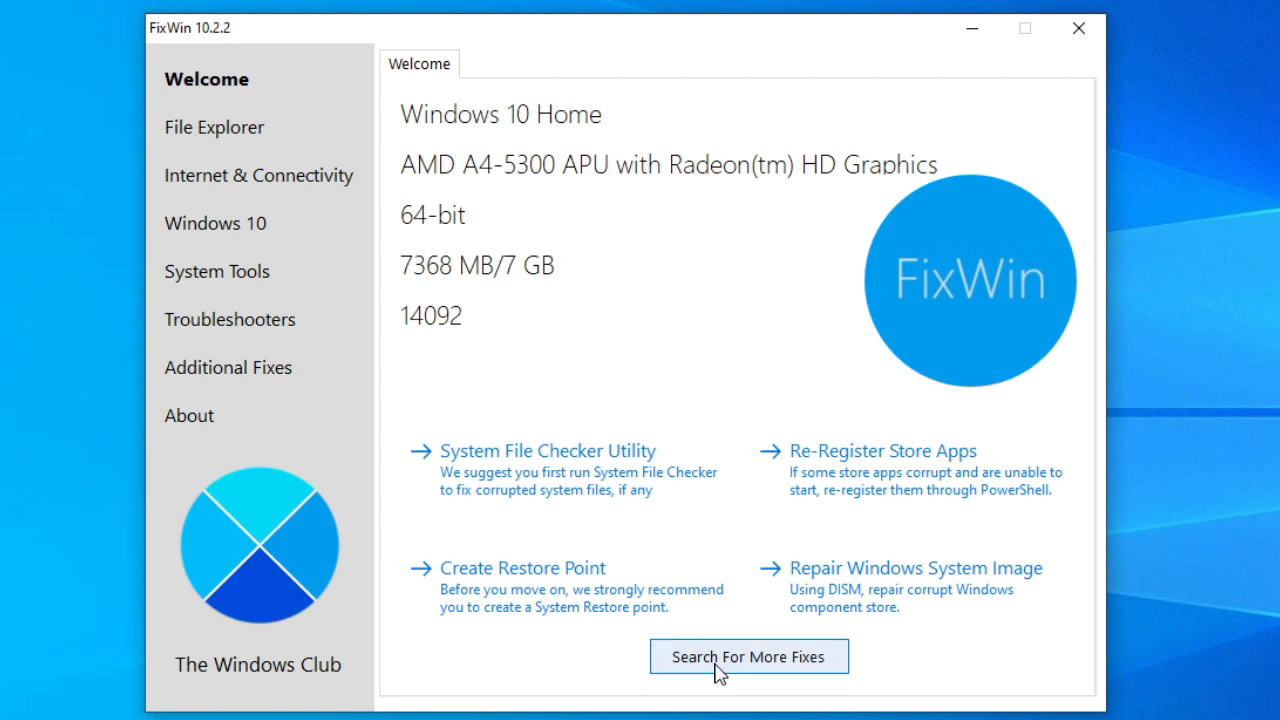
mouse_move(800, 680)
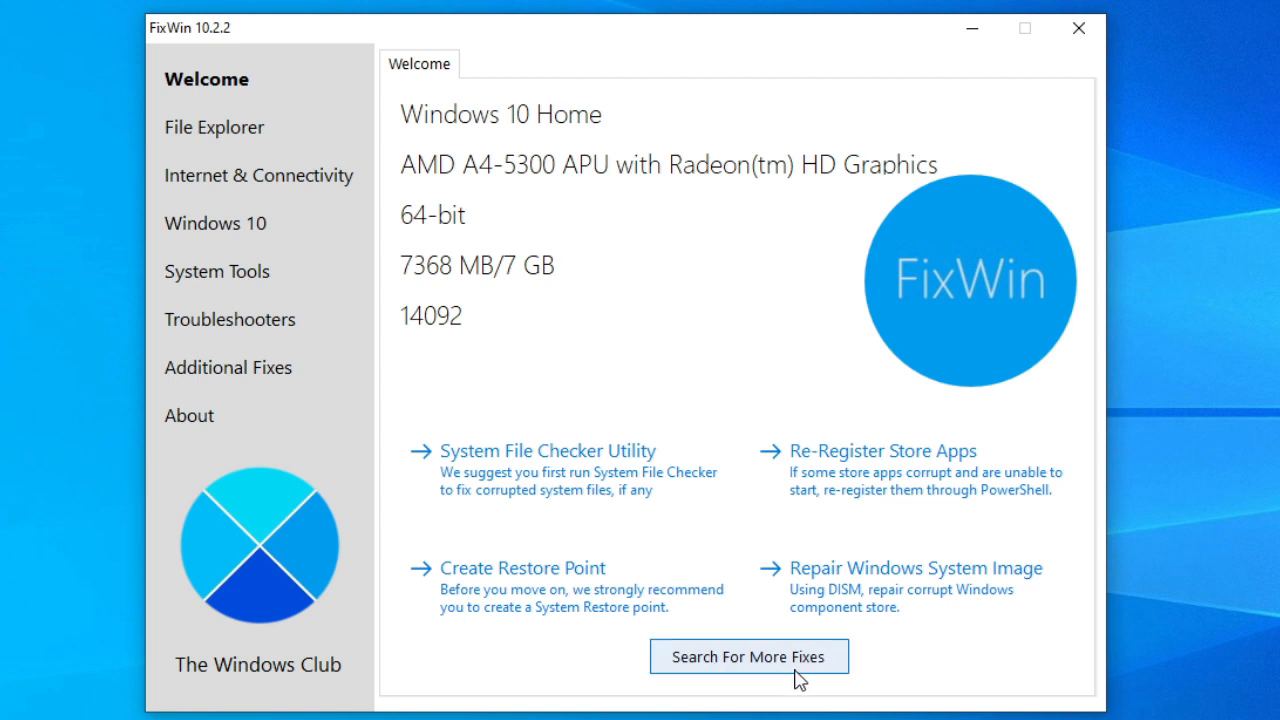
left_click(749, 656)
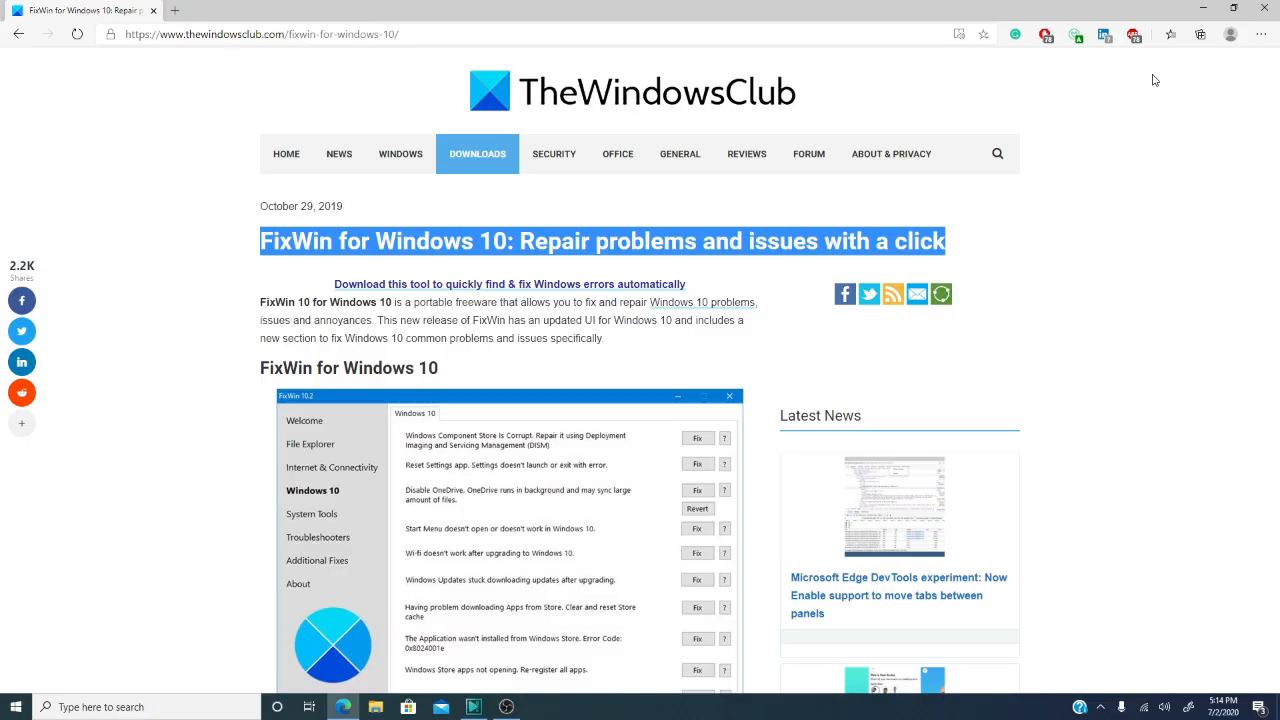